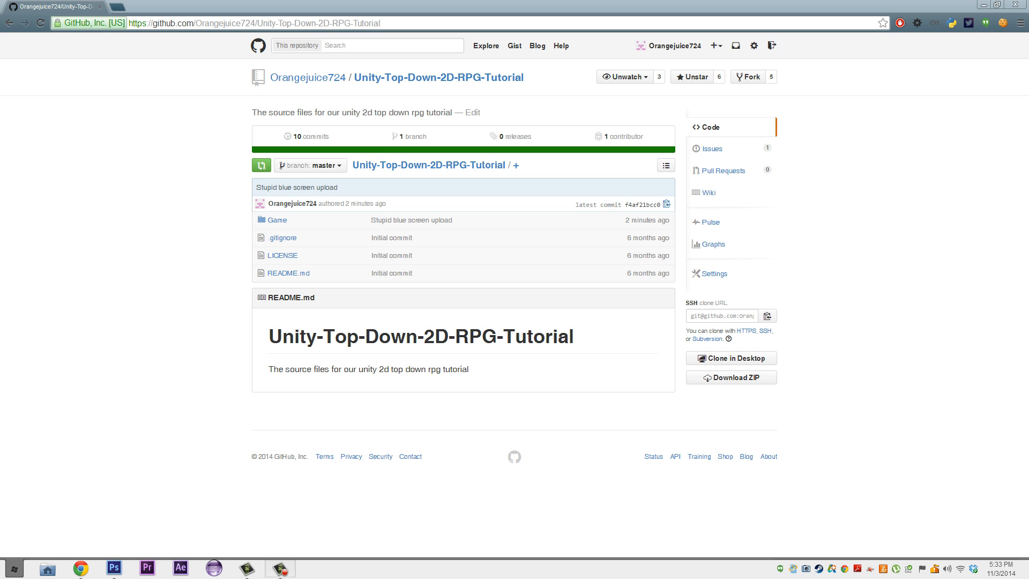
- Browse into the repository's Game > Assets > Code folder and peek at the HUD scripts folder
left_click(274, 220)
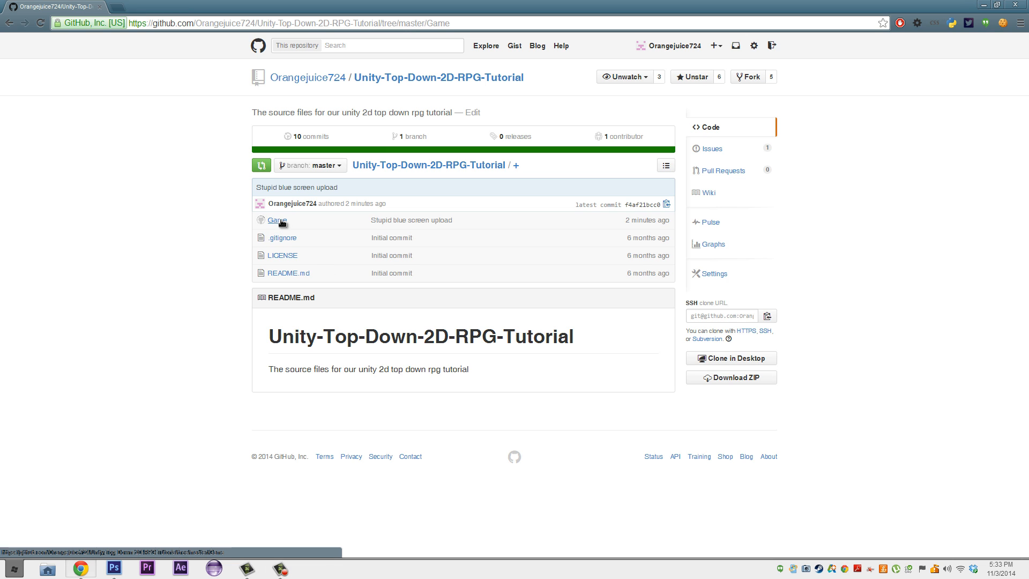
left_click(277, 220)
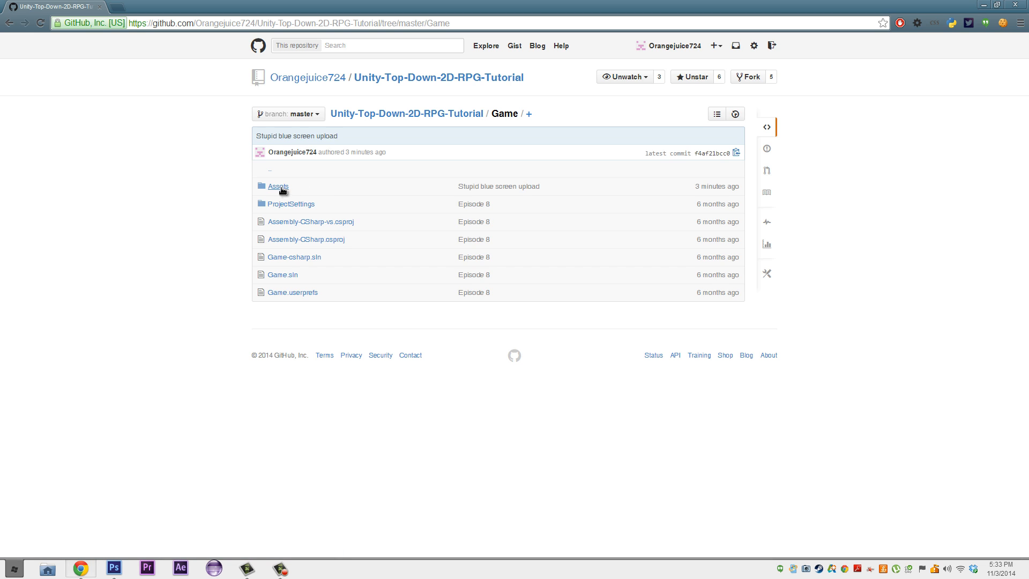
left_click(278, 186)
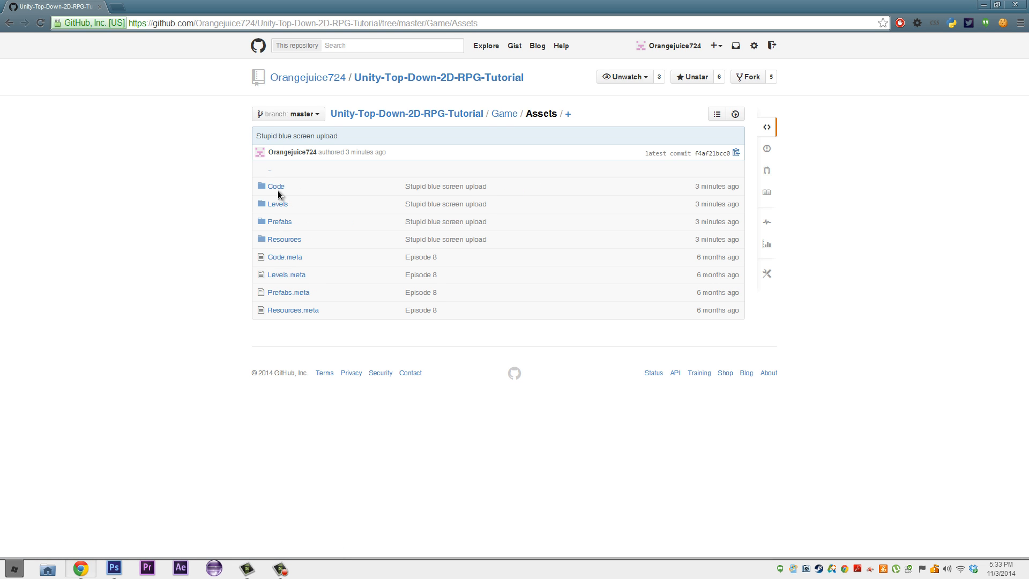
left_click(275, 186)
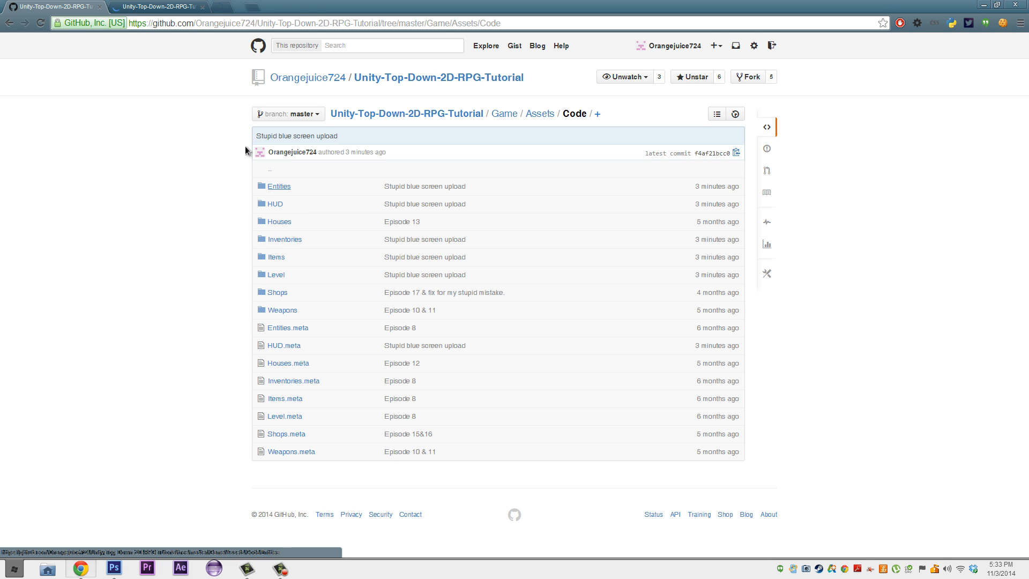
left_click(277, 186)
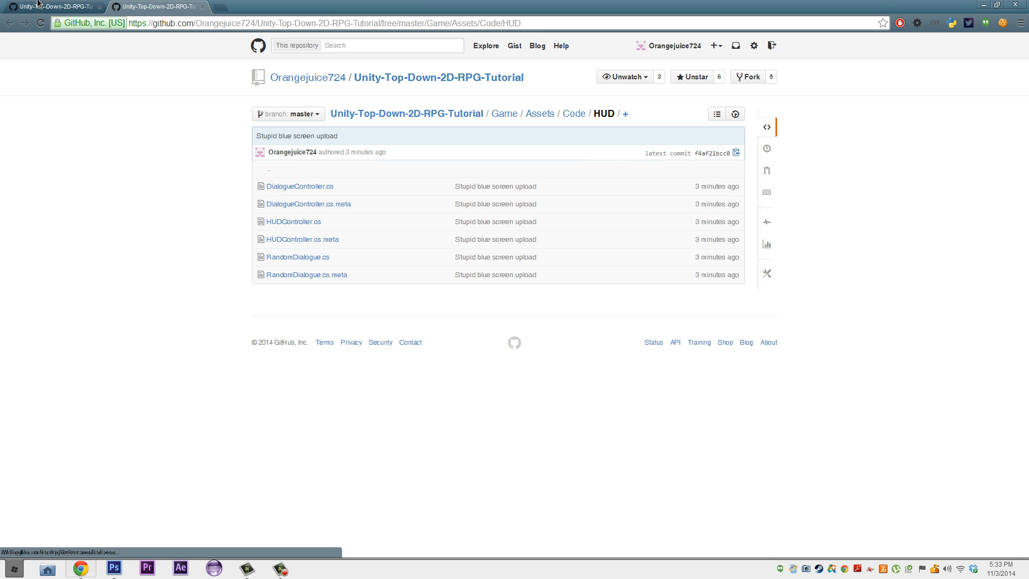
left_click(572, 113)
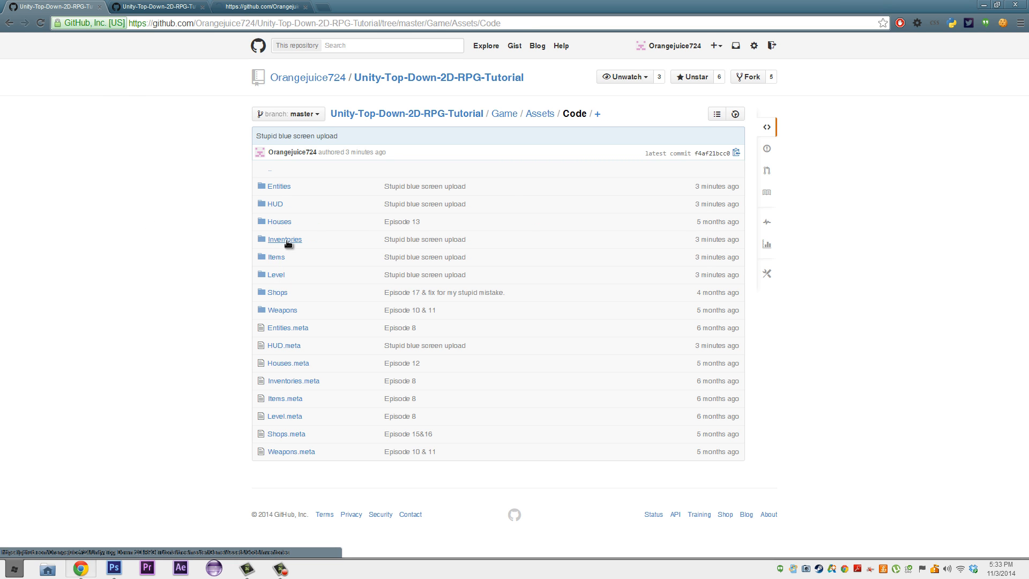
- Look through the Inventories subfolders, then return to the Code folder listing
left_click(284, 239)
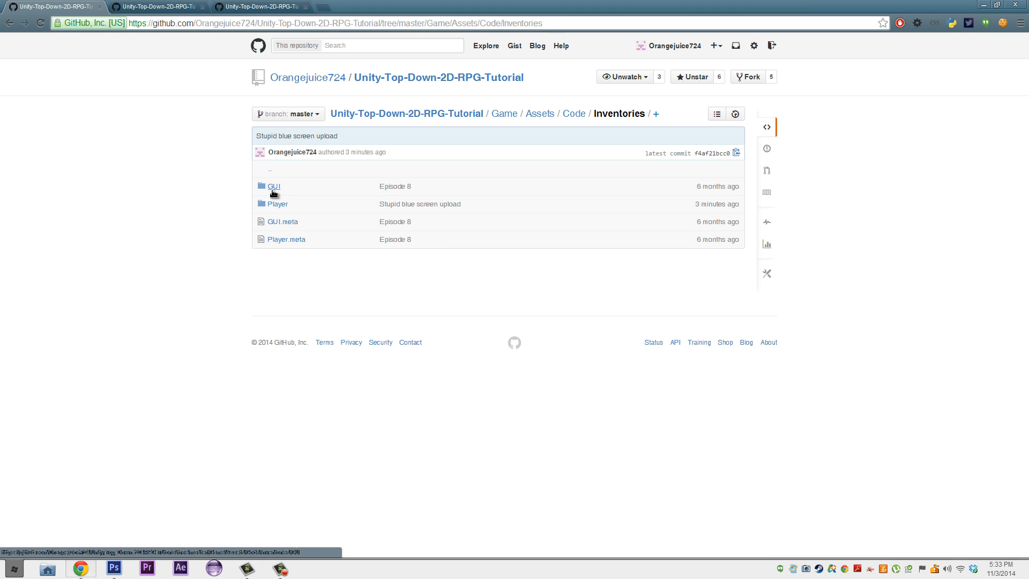
left_click(272, 187)
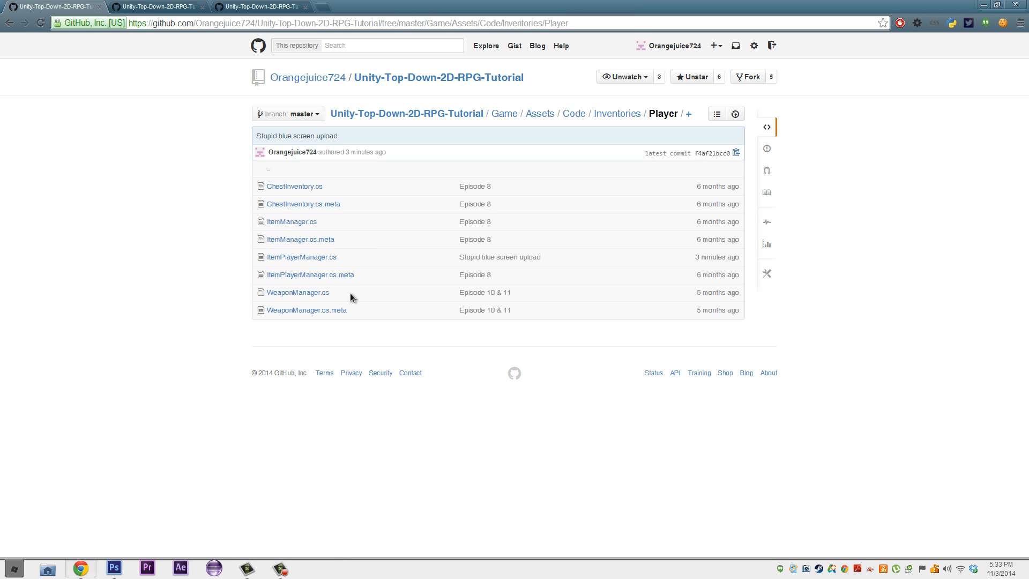
mouse_move(291, 222)
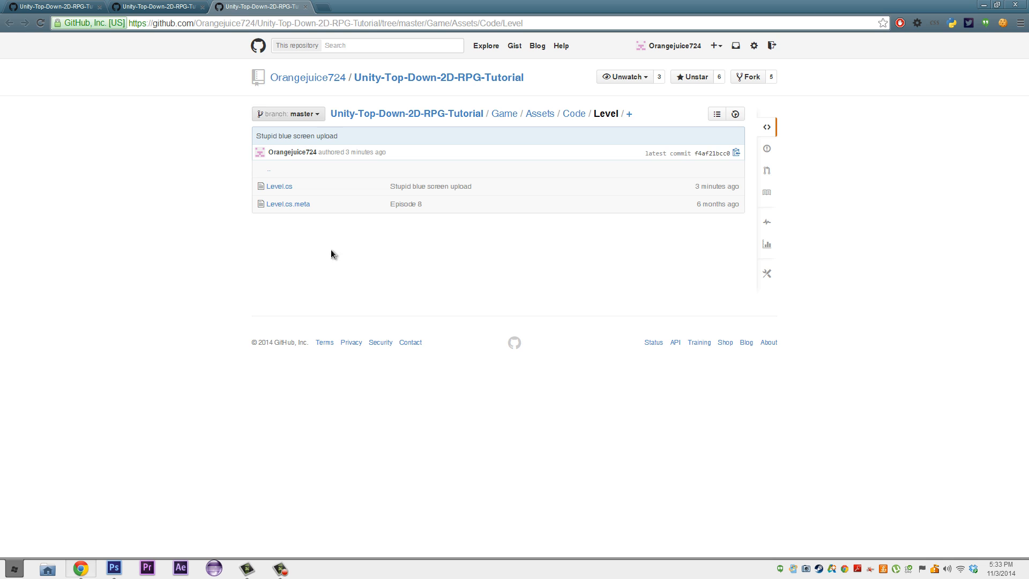
left_click(278, 187)
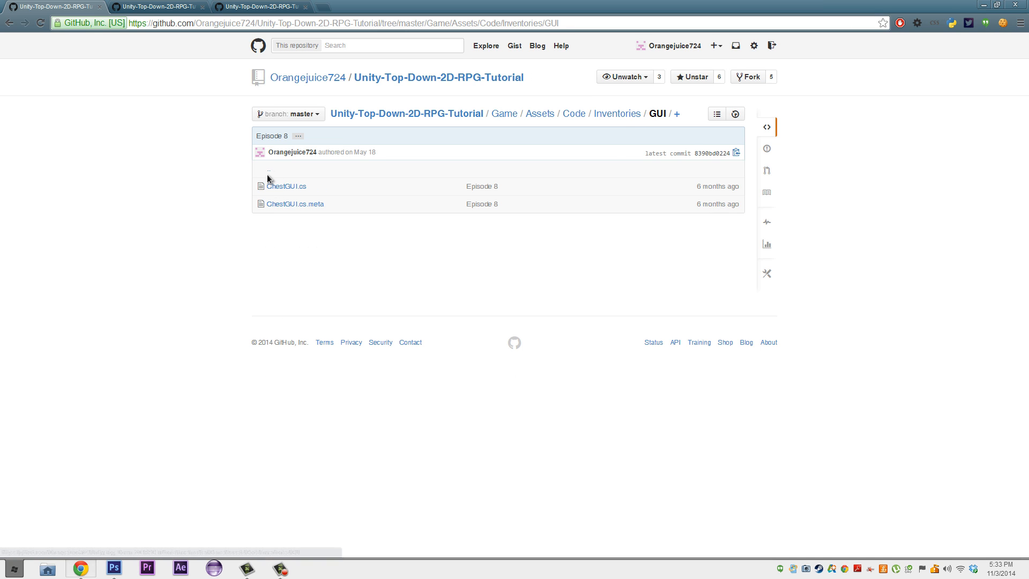
left_click(616, 113)
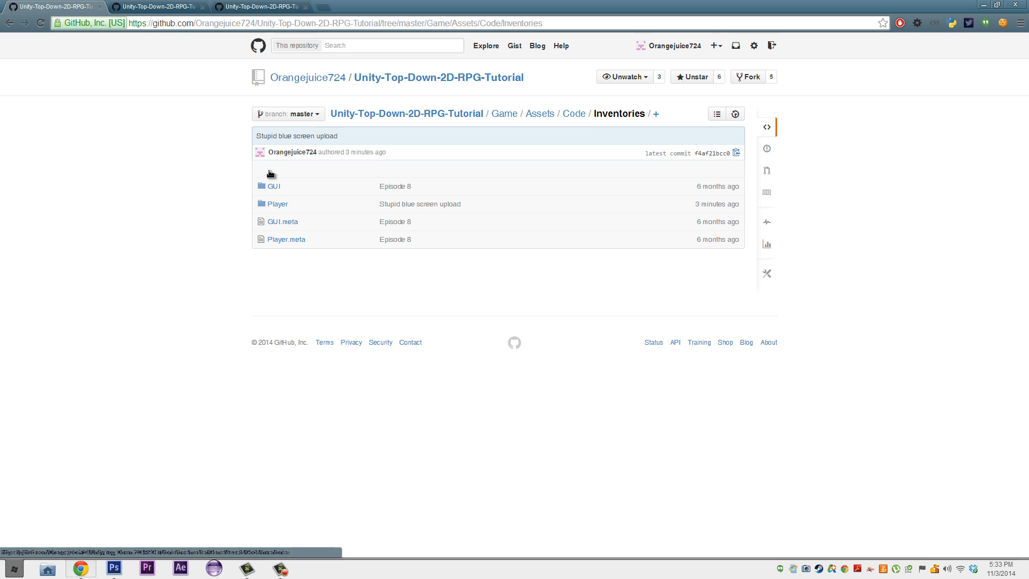
left_click(573, 113)
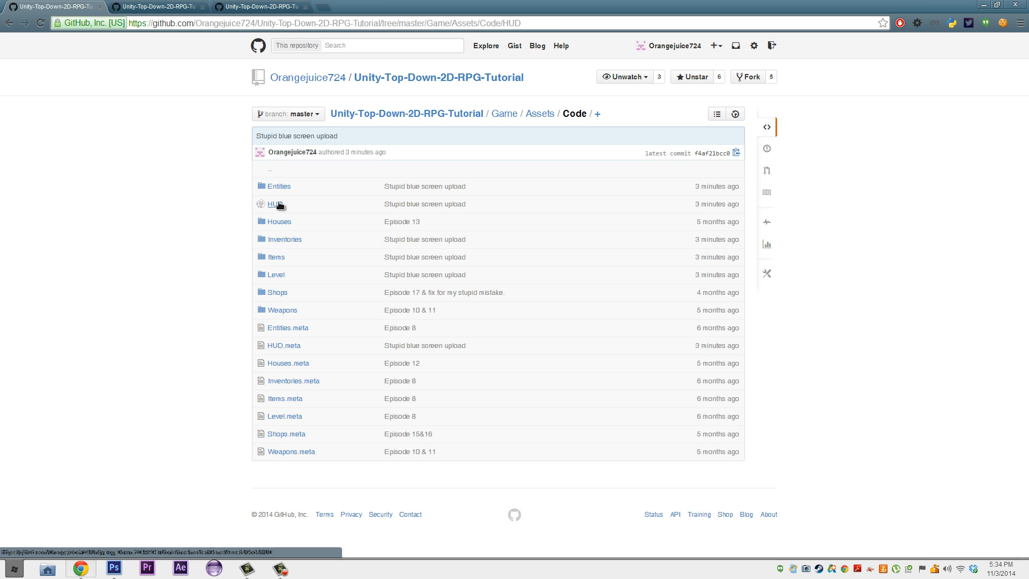
- Open HUDController.cs from the HUD folder
left_click(272, 204)
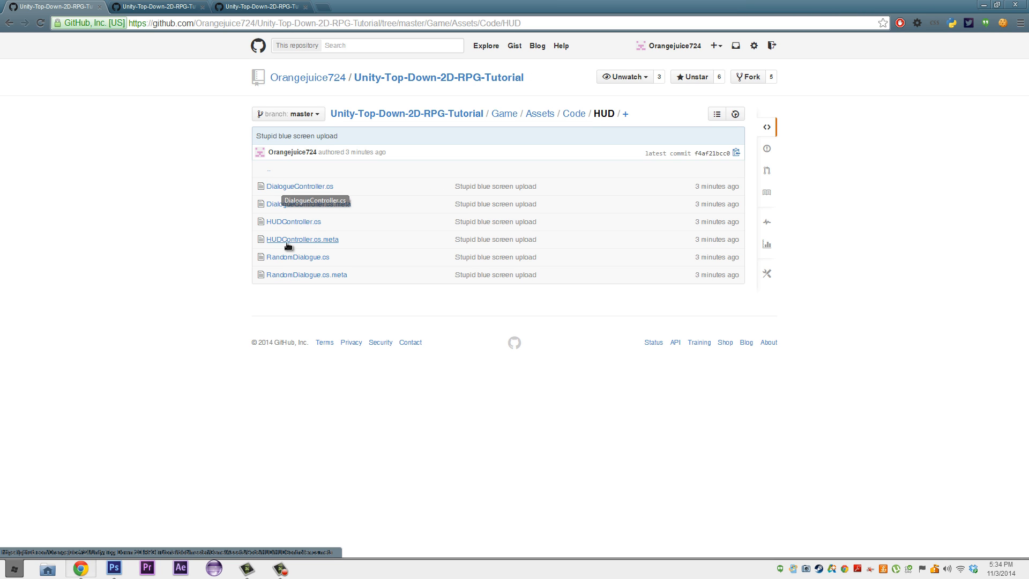
left_click(293, 222)
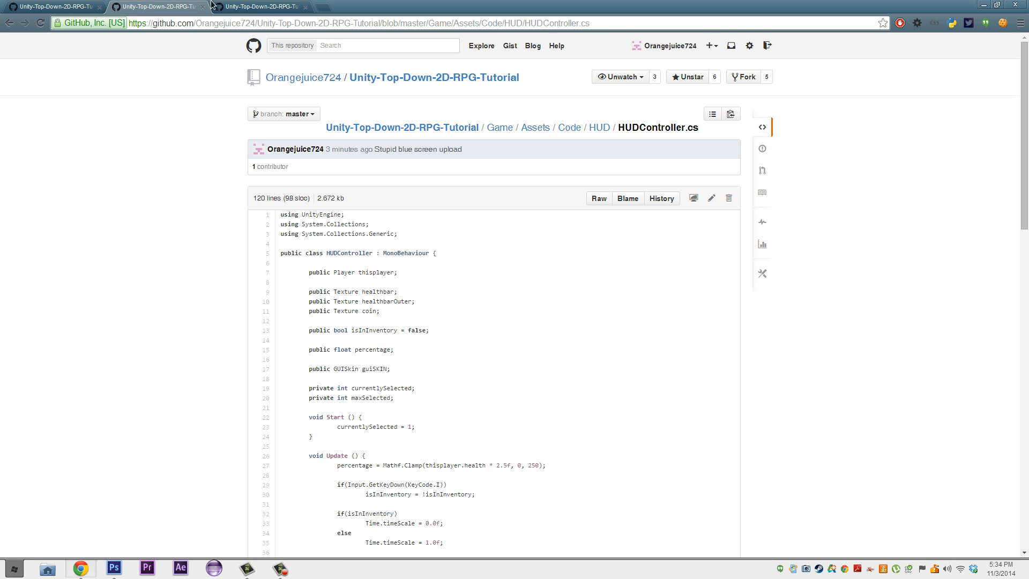
- Switch to the Level.cs tab and highlight its 'public HUDController hc;' field declaration
left_click(261, 6)
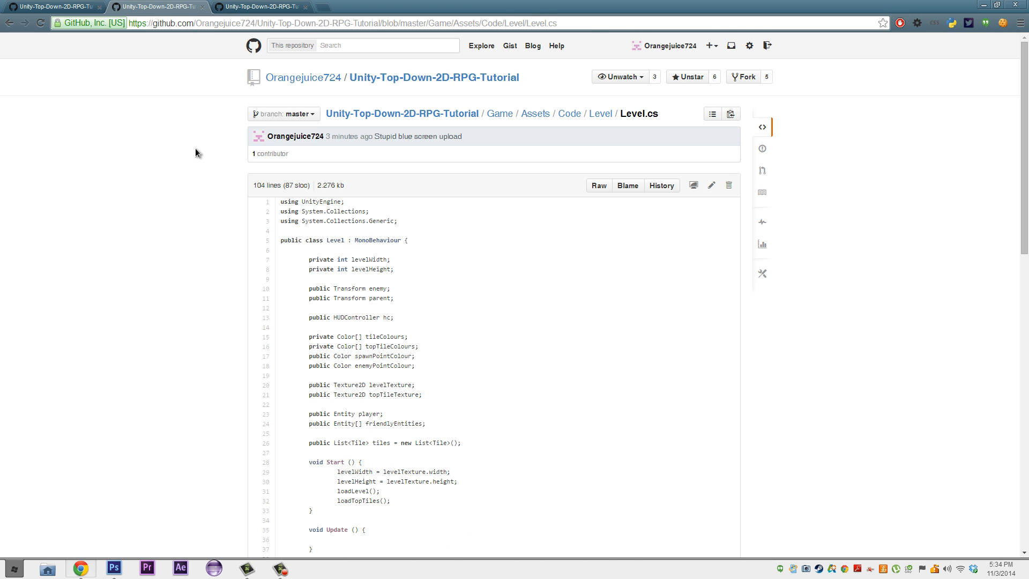
scroll("down", 3)
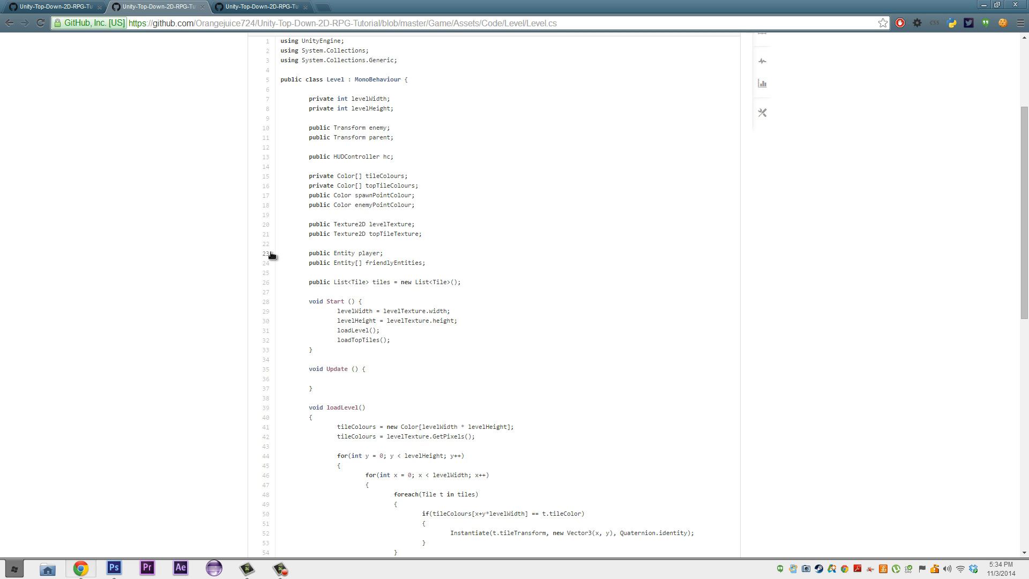
mouse_move(395, 161)
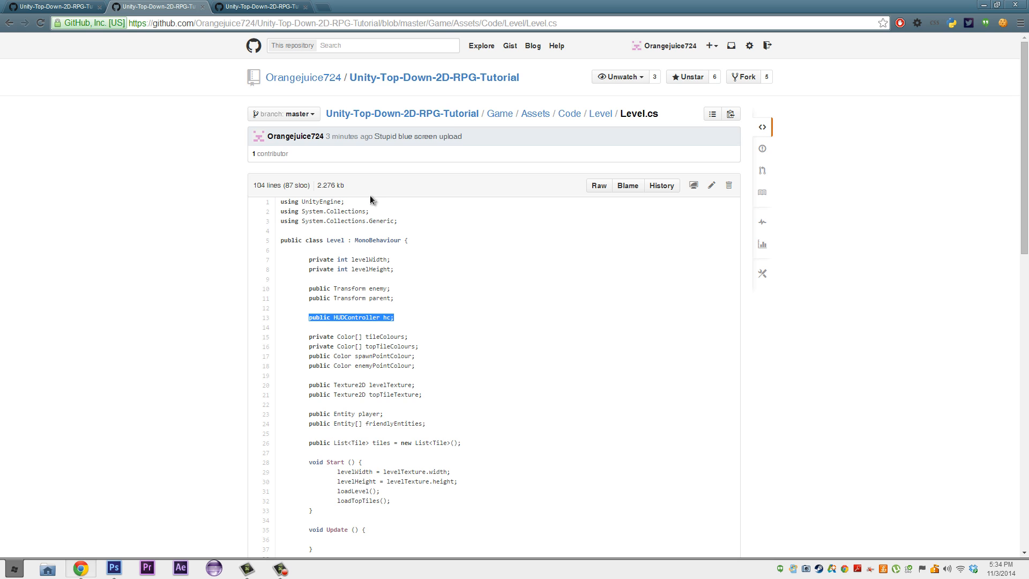
mouse_move(757, 313)
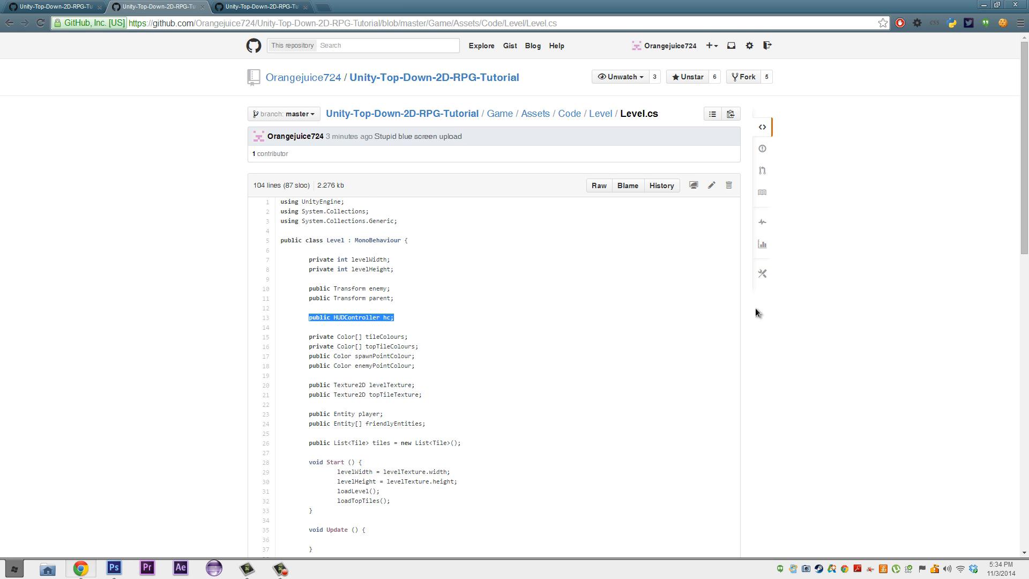
left_click(348, 317)
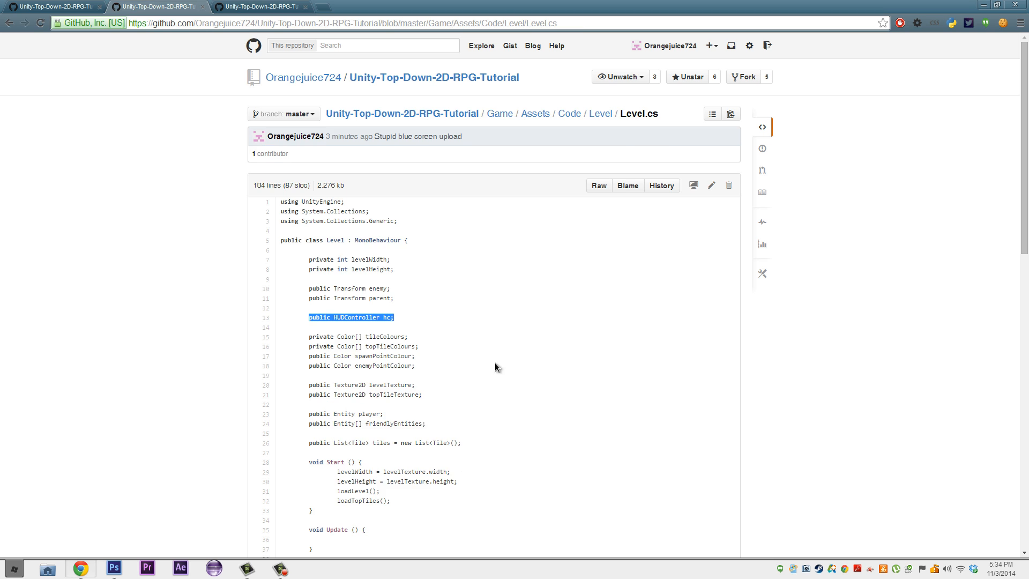
scroll("down", 3)
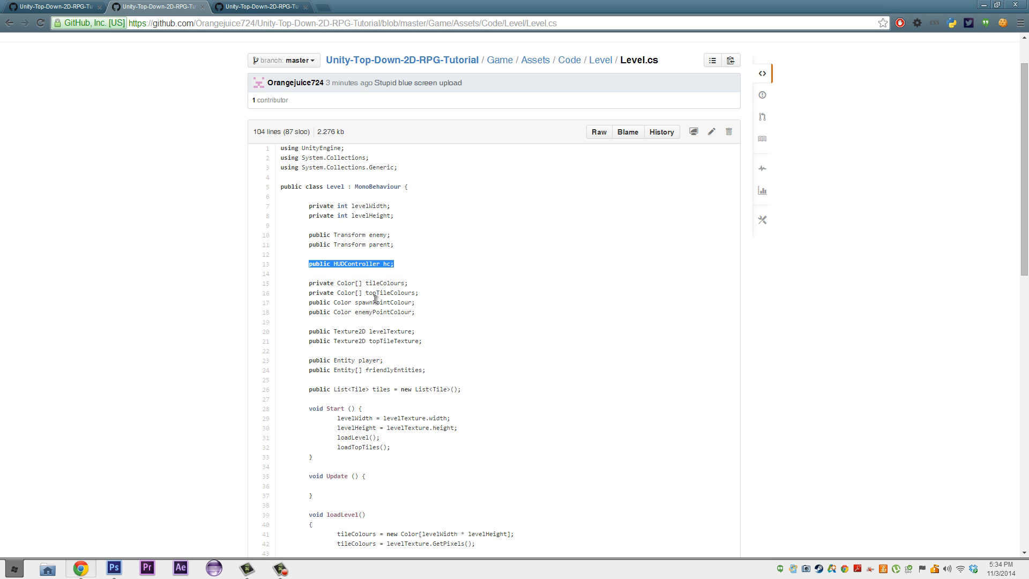
mouse_move(279, 363)
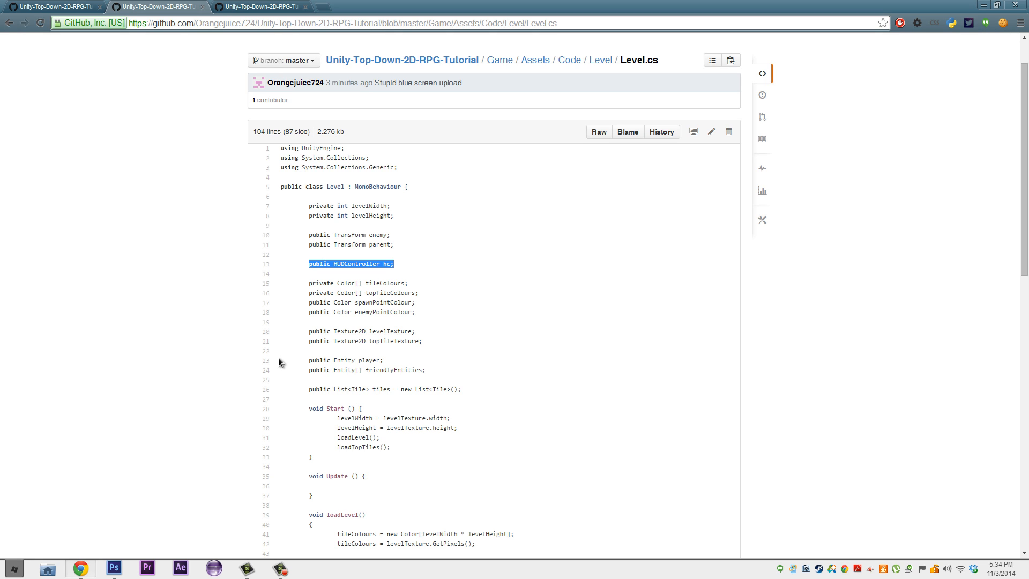
mouse_move(335, 285)
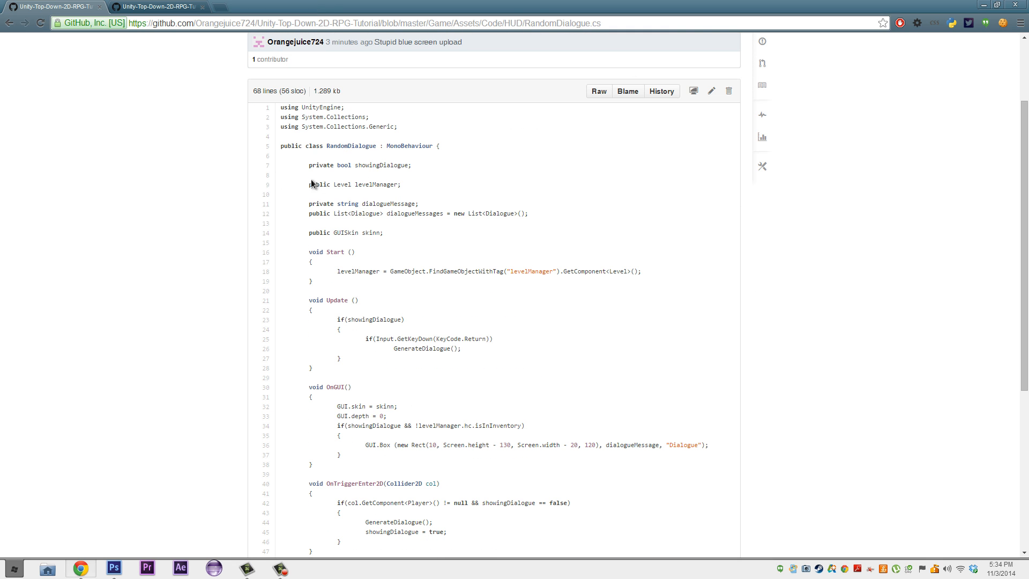
triple_click(354, 185)
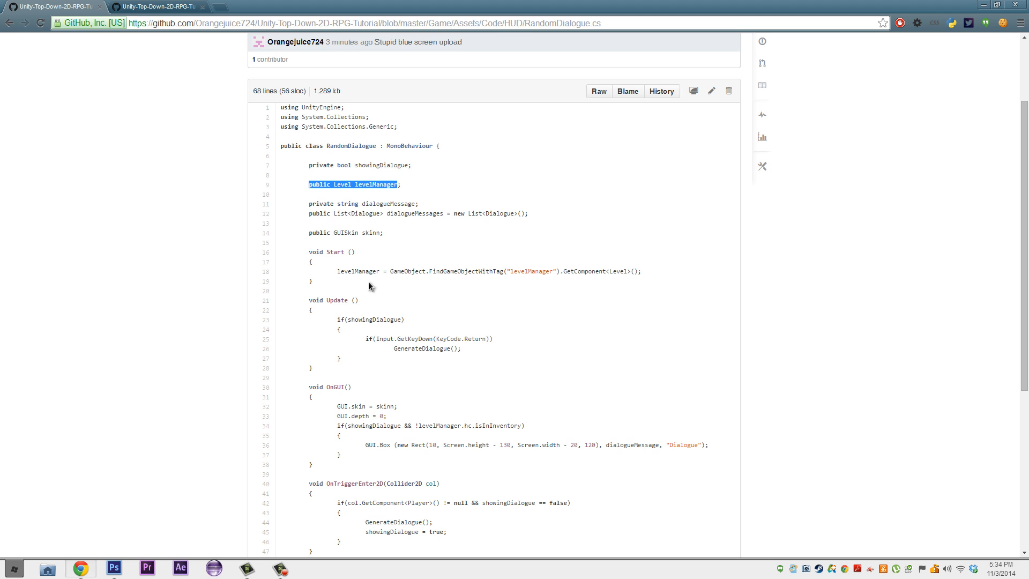
scroll("down", 3)
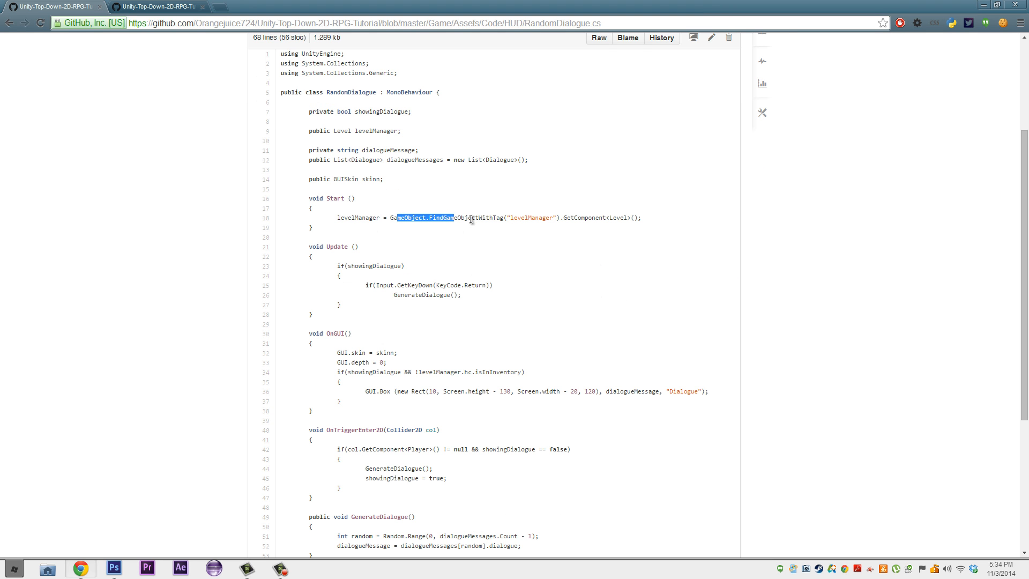
double_click(532, 217)
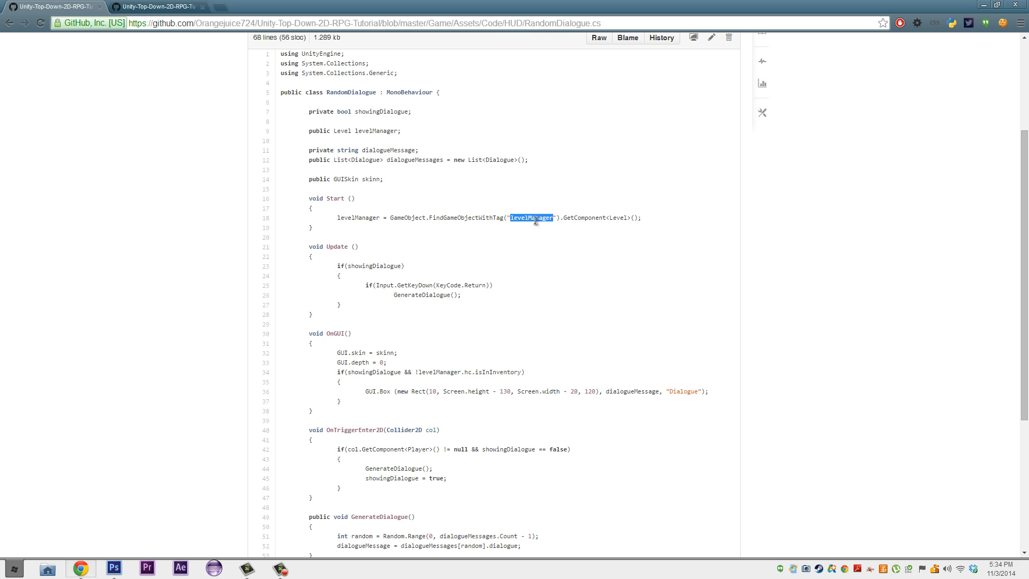
mouse_move(563, 225)
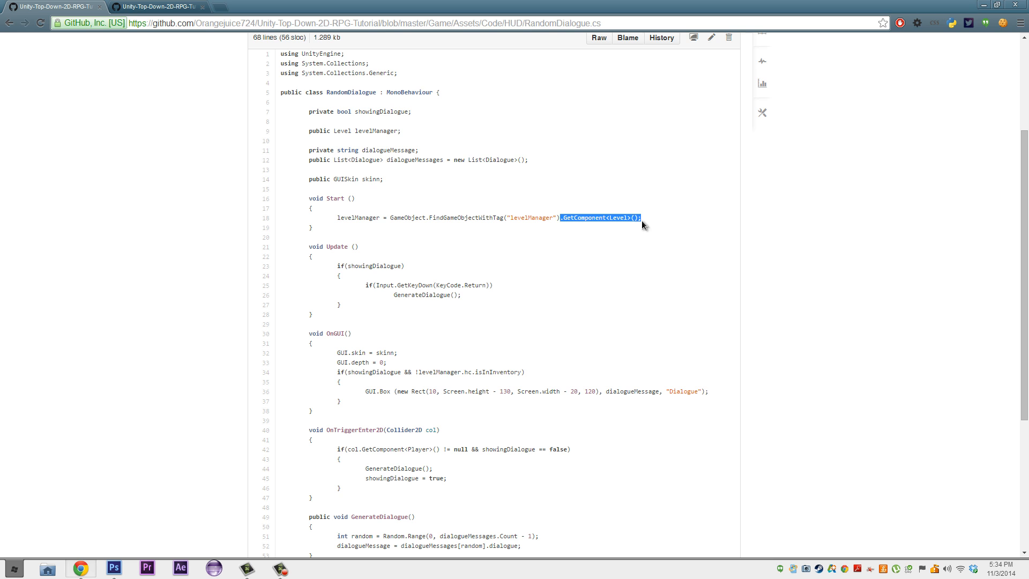
scroll("down", 3)
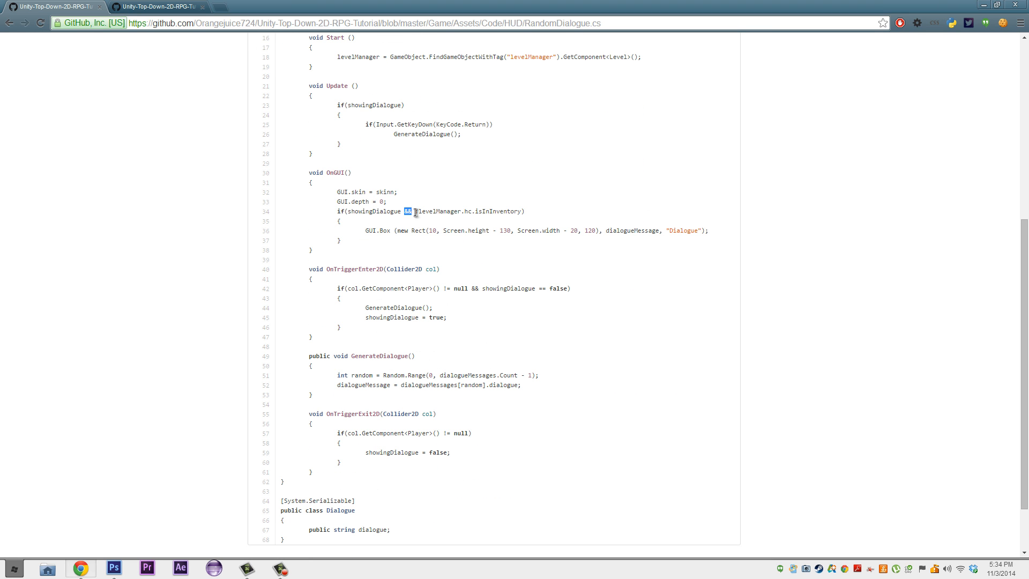
left_click_drag(407, 211, 526, 211)
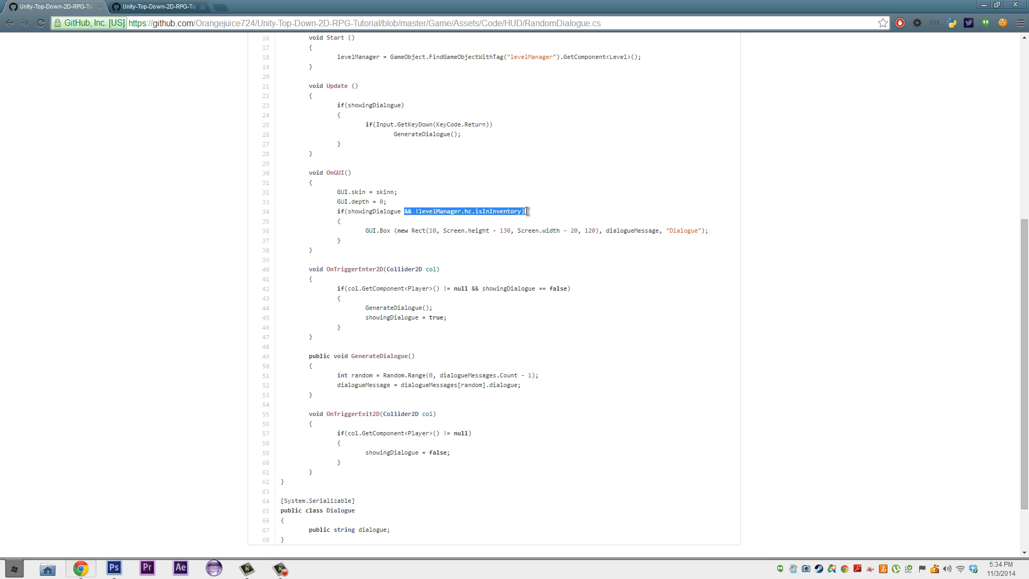
mouse_move(536, 219)
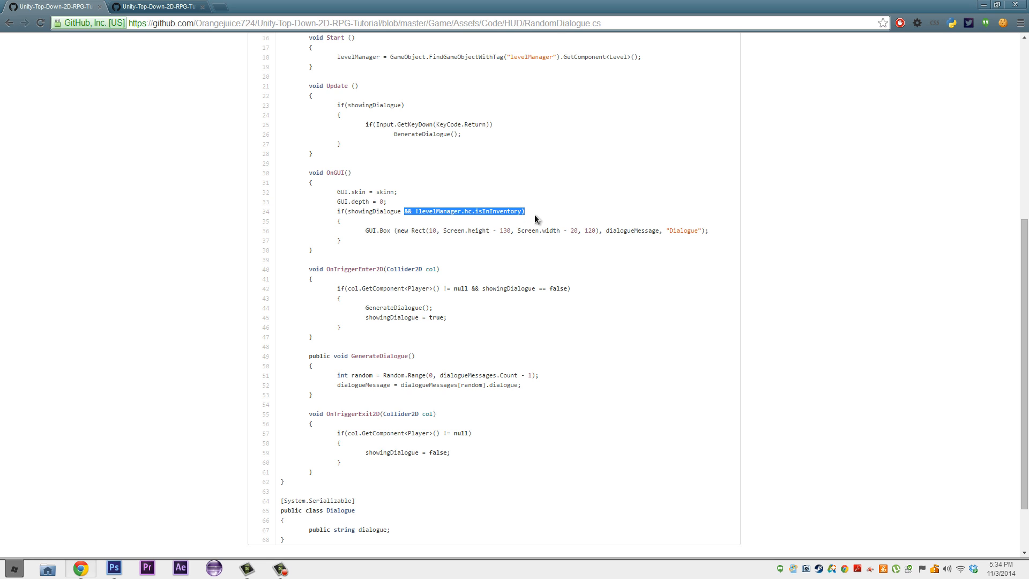
mouse_move(616, 208)
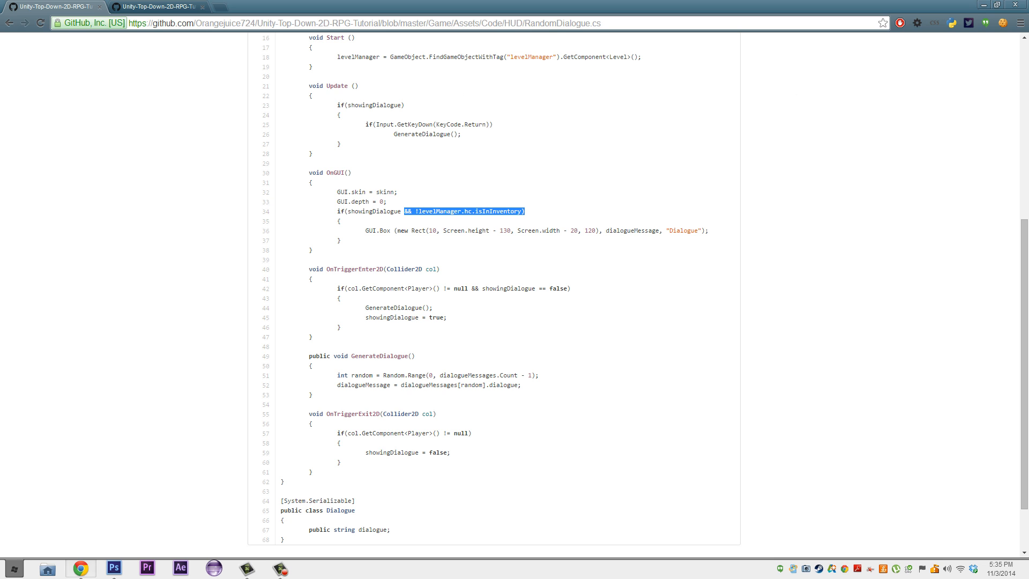
mouse_move(790, 251)
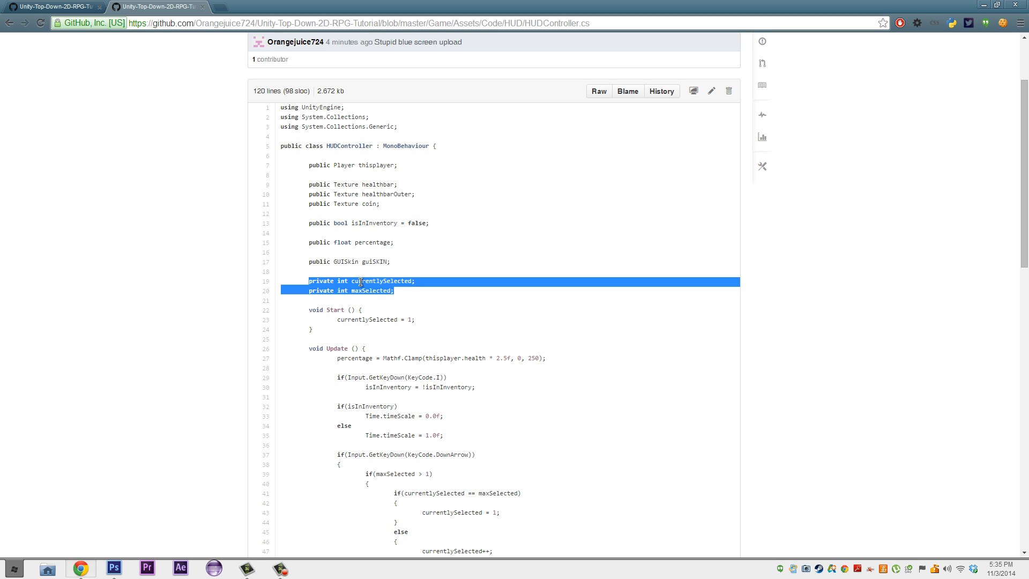
- Highlight the maxSelected variable and scroll down to the Inventory drawing code
double_click(369, 291)
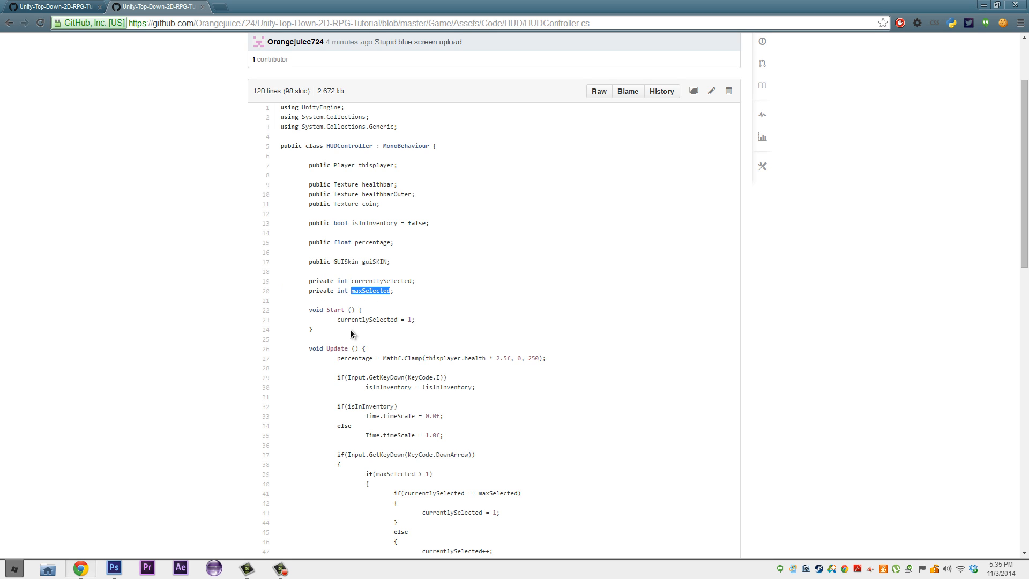
scroll("down", 3)
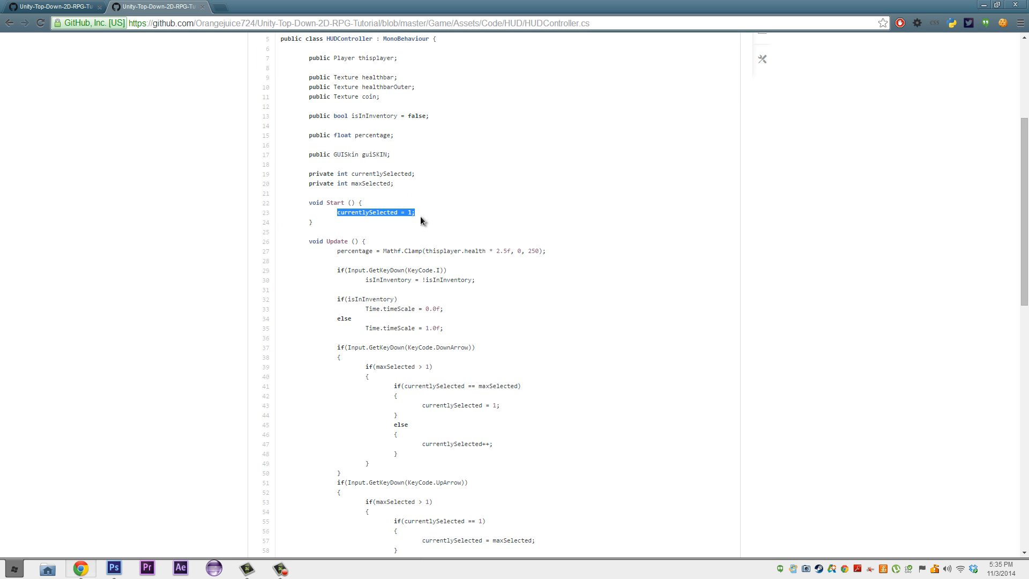
scroll("down", 3)
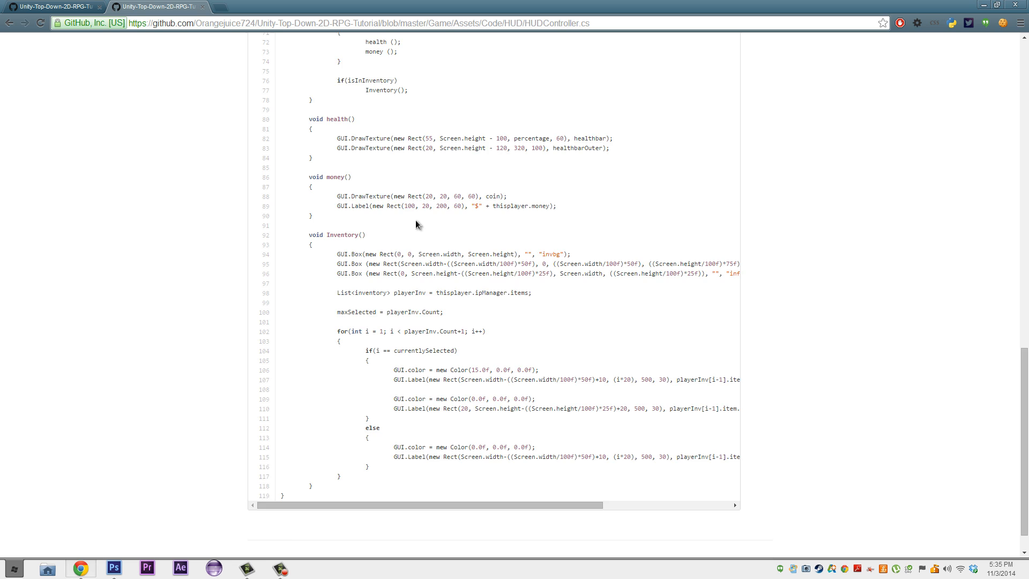
scroll("down", 3)
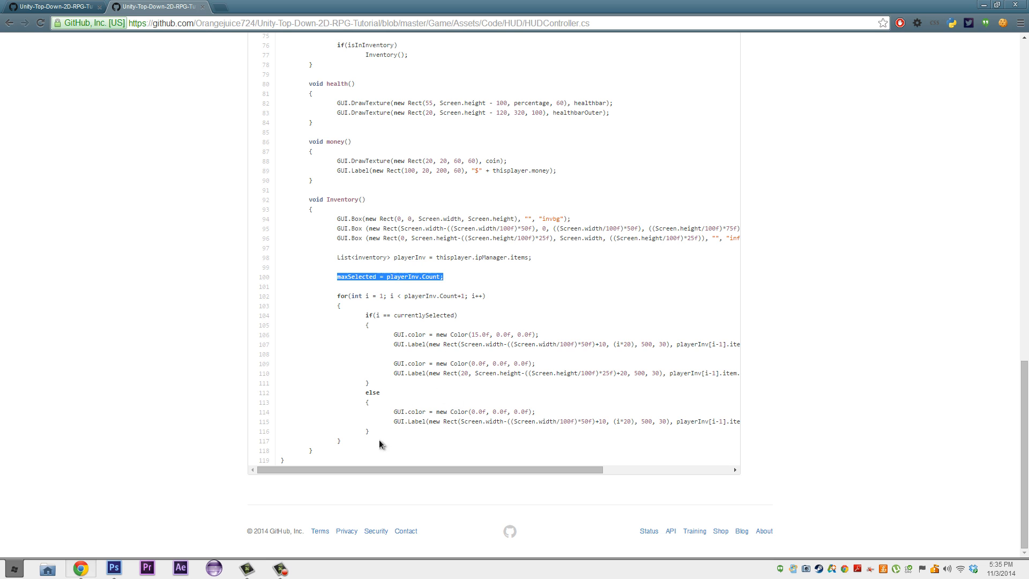
- Highlight the currently-selected item drawing block and the item description label lines, then clear the selection
left_click_drag(366, 315, 368, 431)
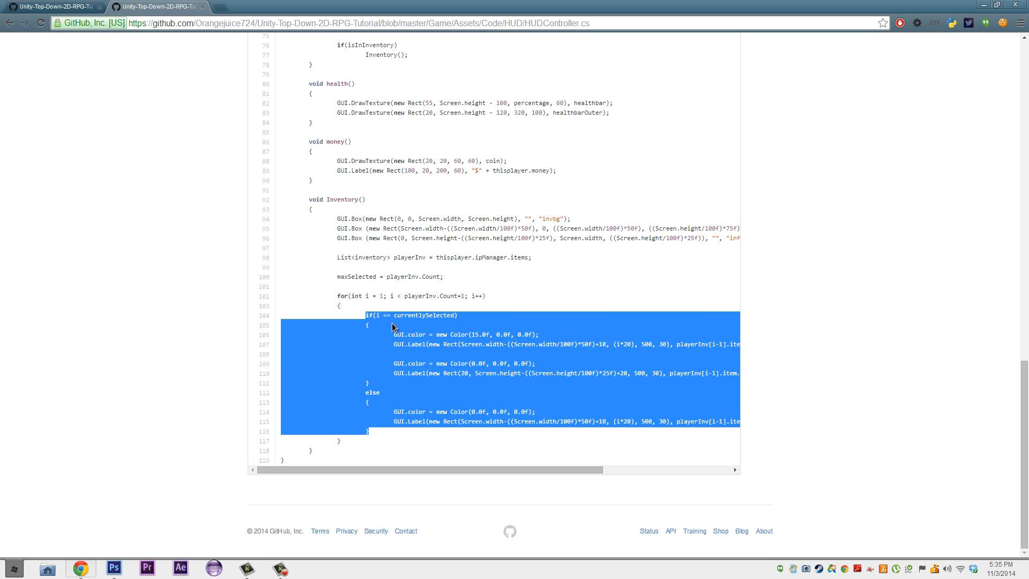
double_click(422, 315)
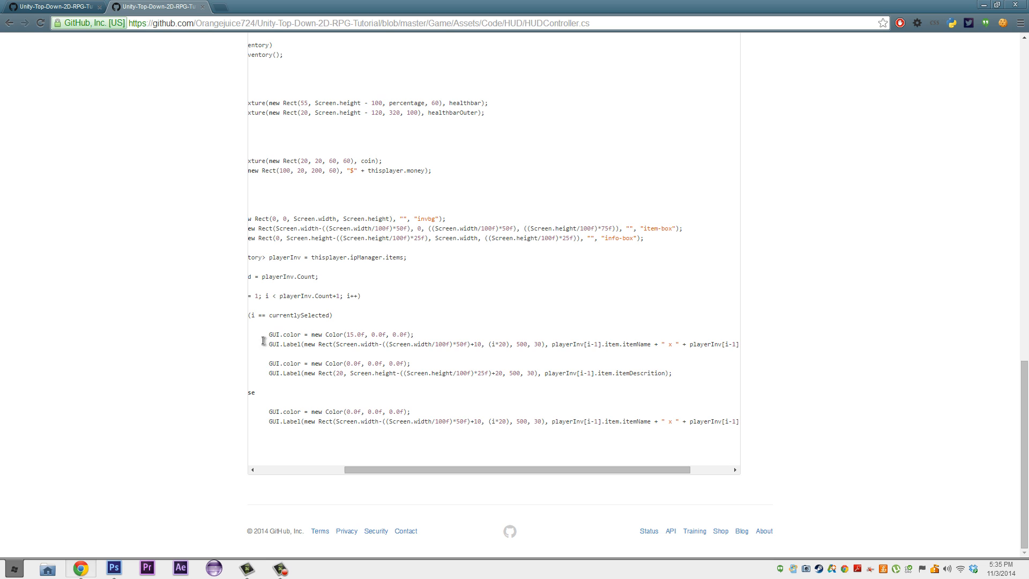
mouse_move(636, 389)
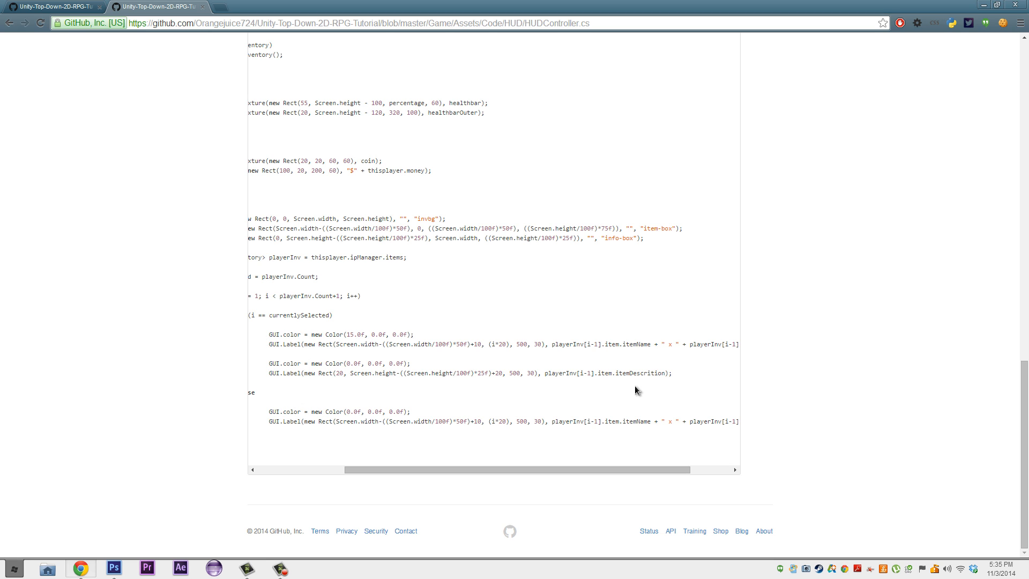
left_click_drag(266, 363, 673, 373)
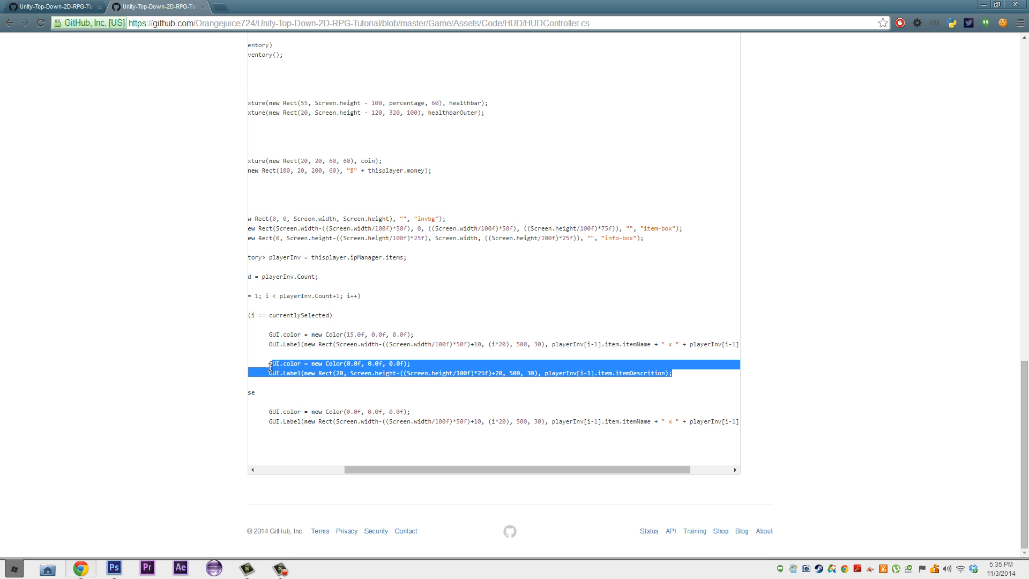
left_click(12, 567)
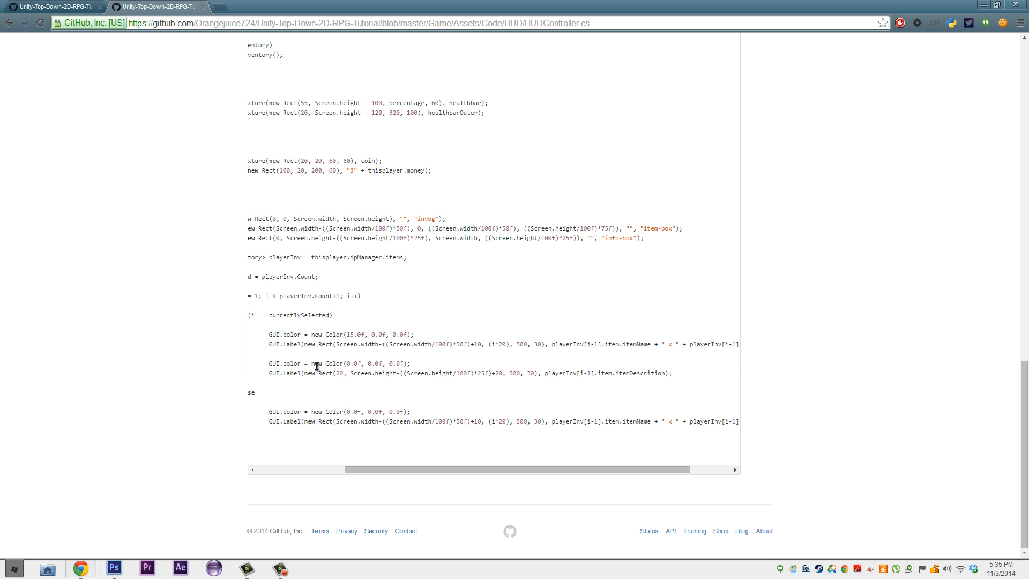
scroll("left", 3)
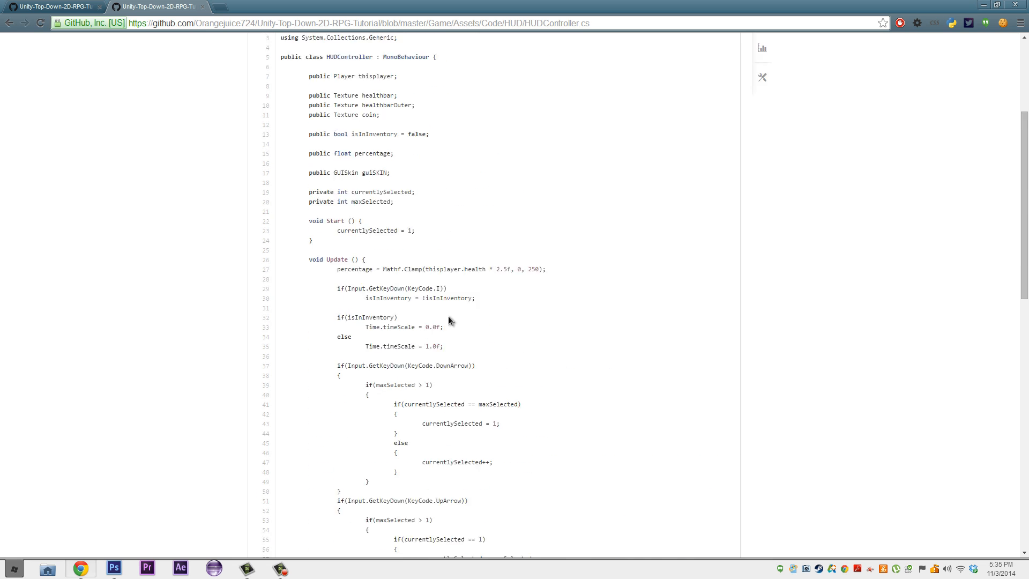
- Highlight the DownArrow/UpArrow selection logic in the Update method
scroll("down", 3)
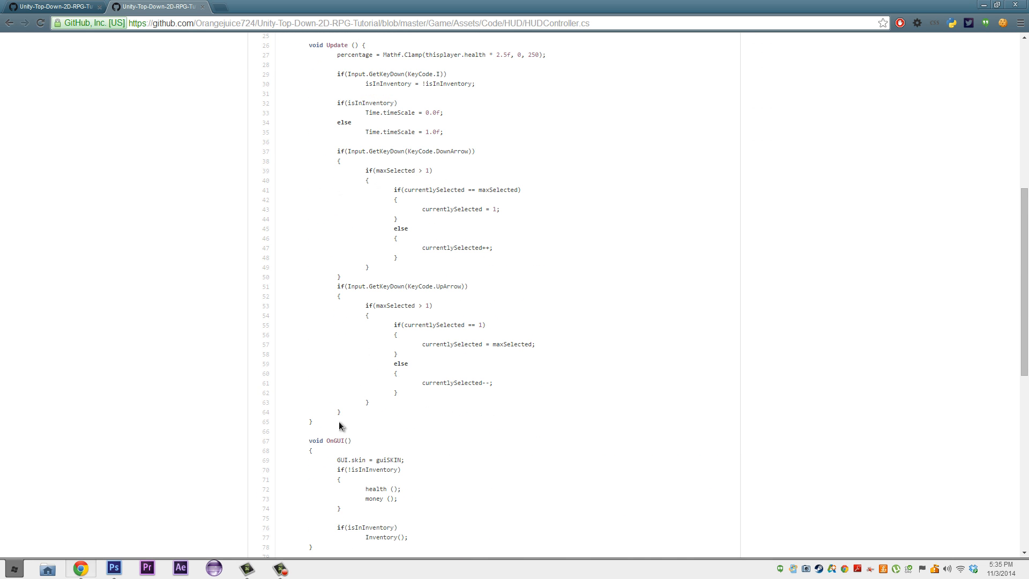
left_click_drag(336, 151, 341, 411)
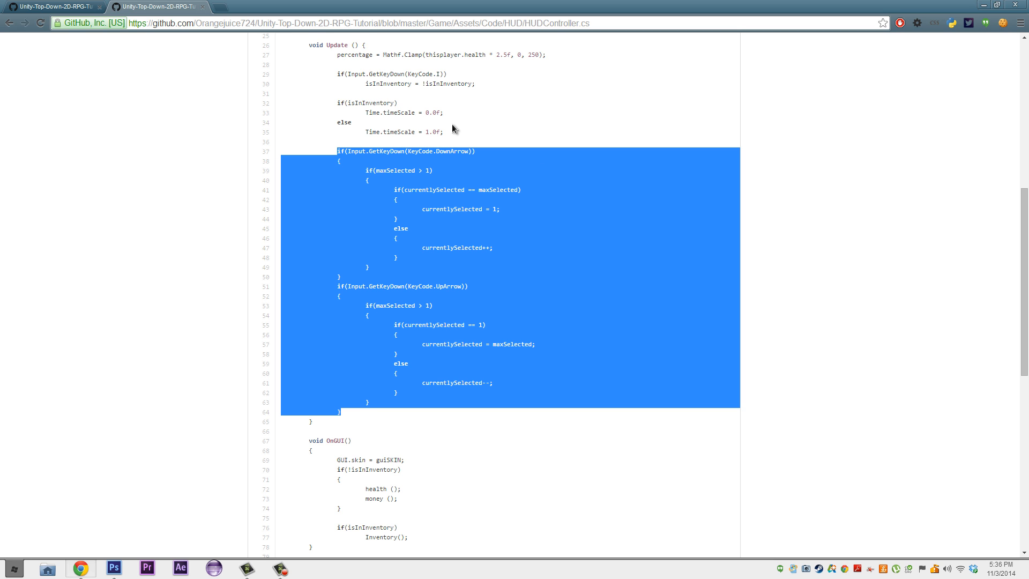
left_click(419, 205)
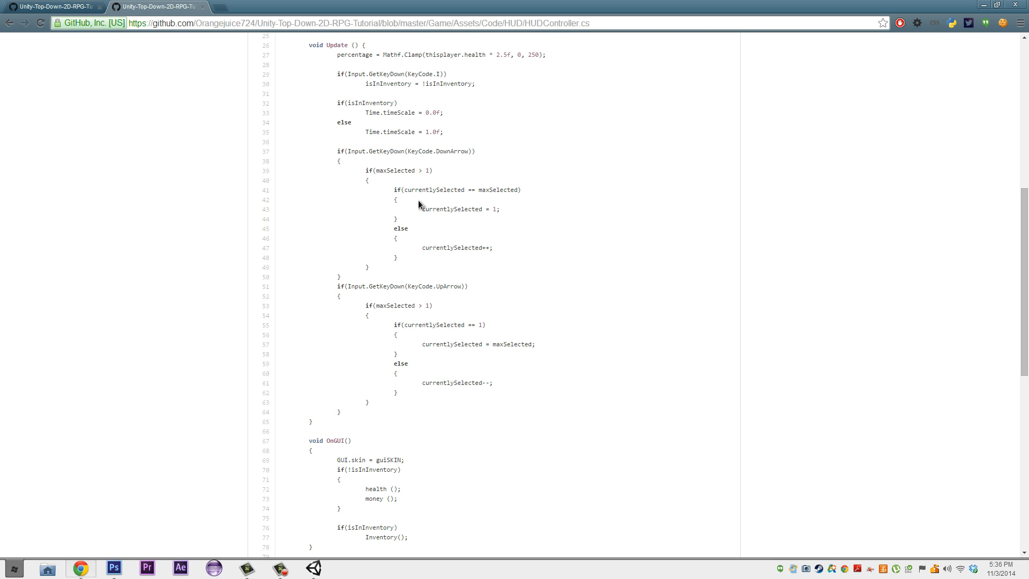
scroll("up", 3)
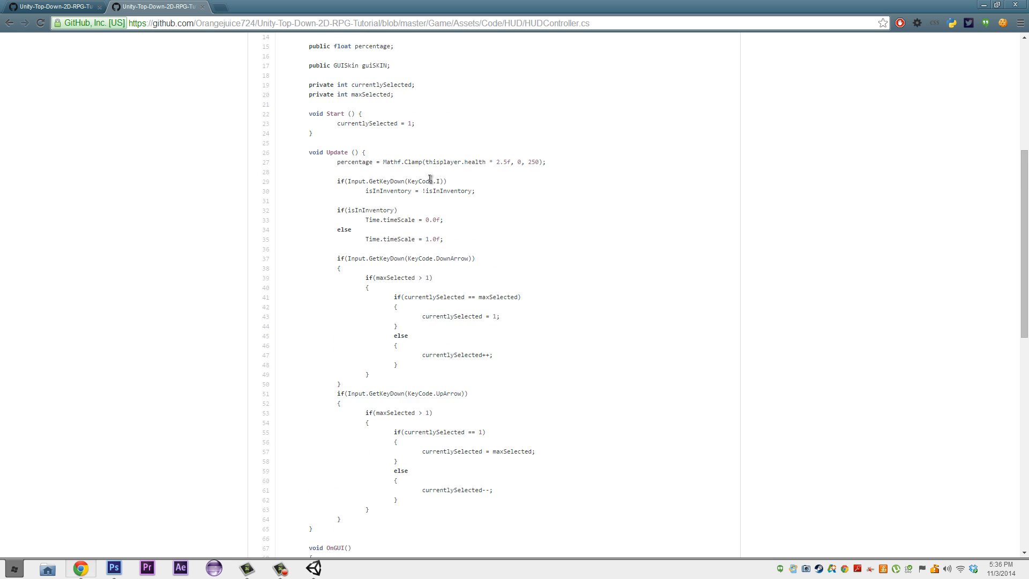
- Highlight the maxSelected > 1 check and the selection increment line, then switch to Unity
scroll("down", 3)
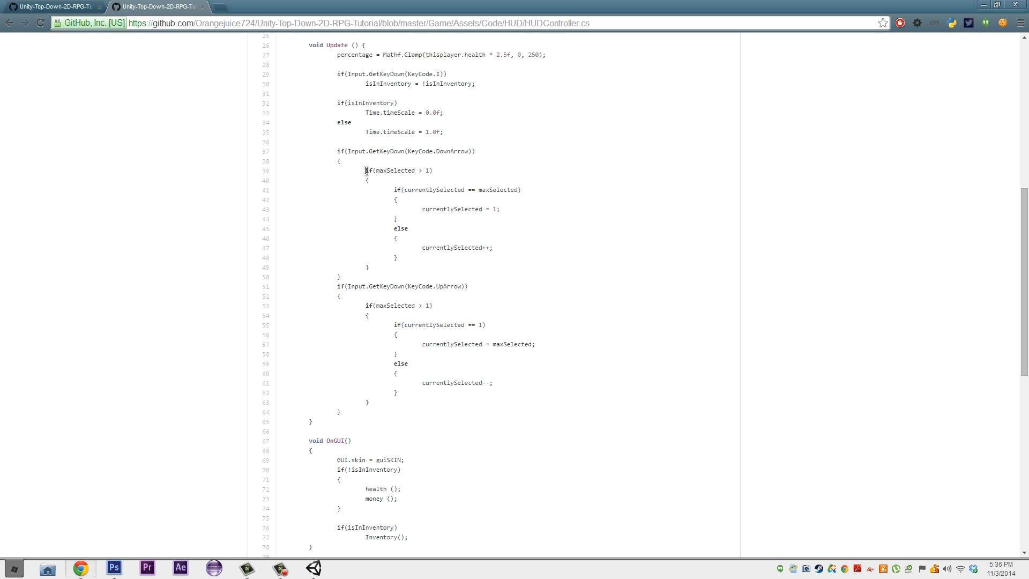
double_click(394, 170)
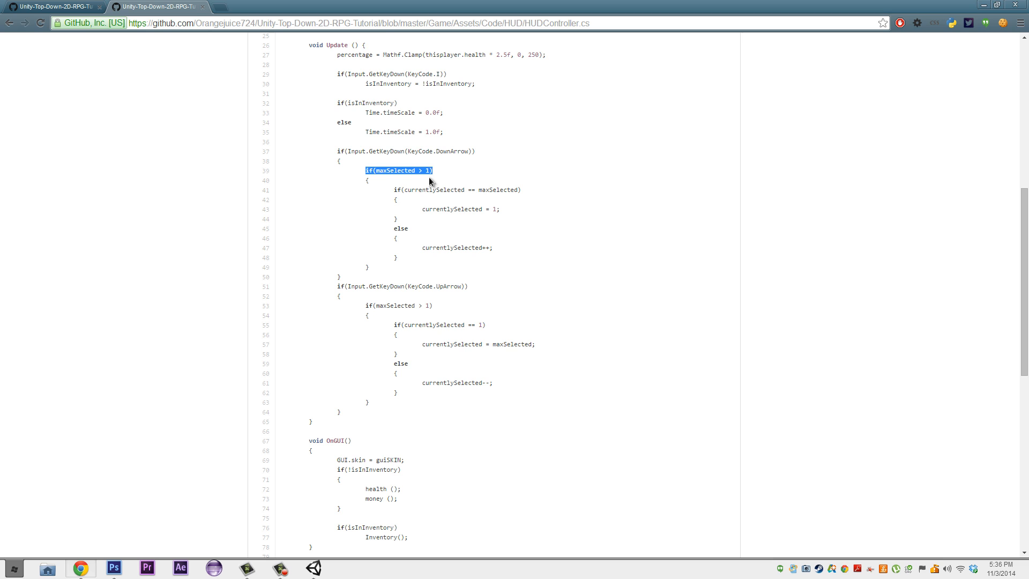
mouse_move(471, 242)
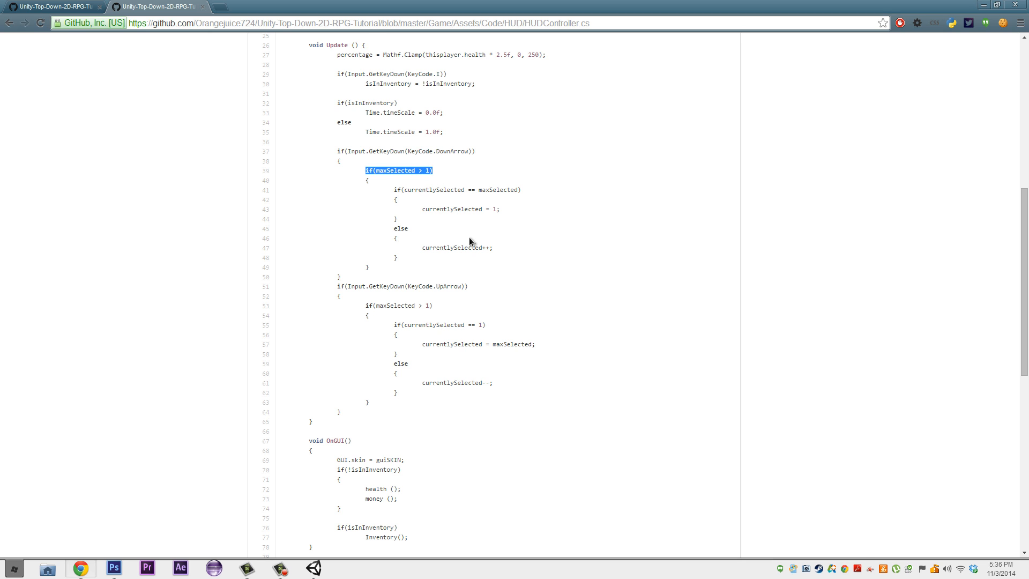
mouse_move(437, 310)
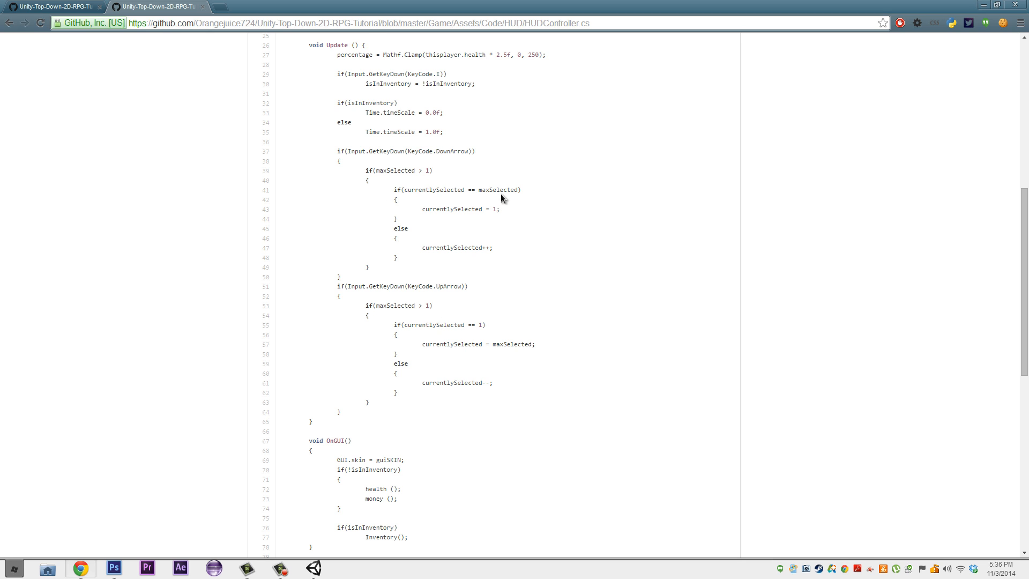
double_click(495, 209)
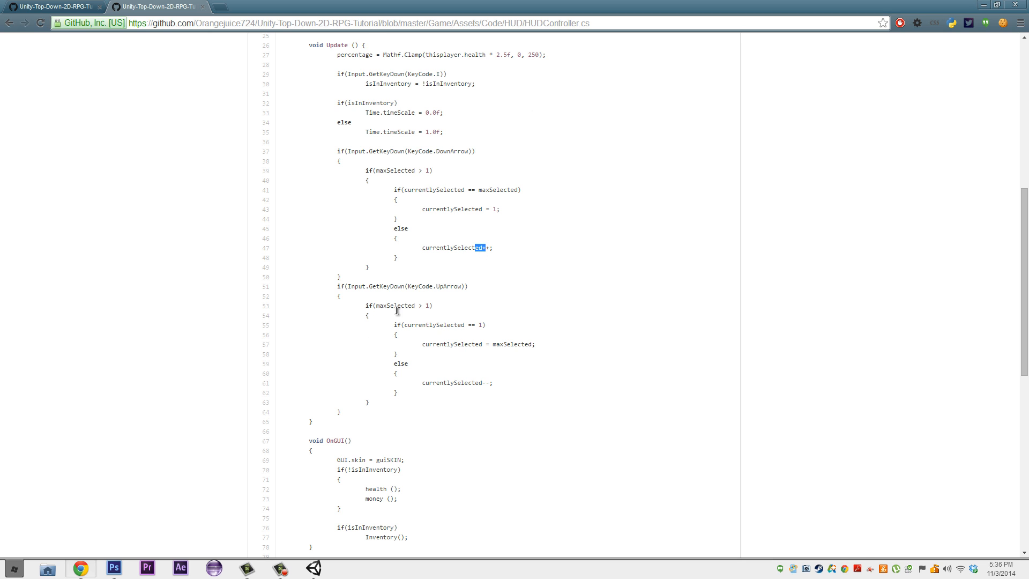
mouse_move(440, 401)
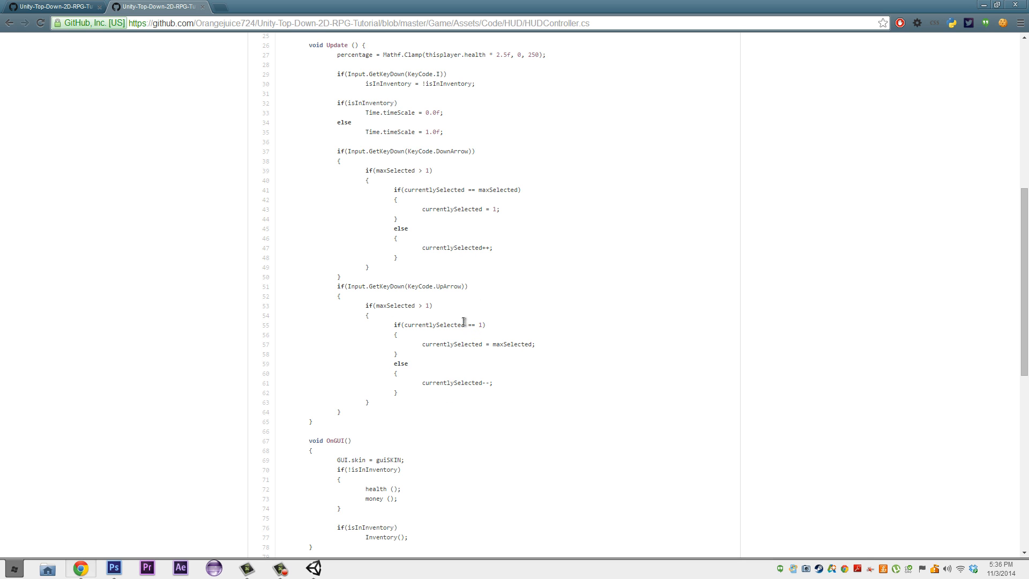
mouse_move(447, 285)
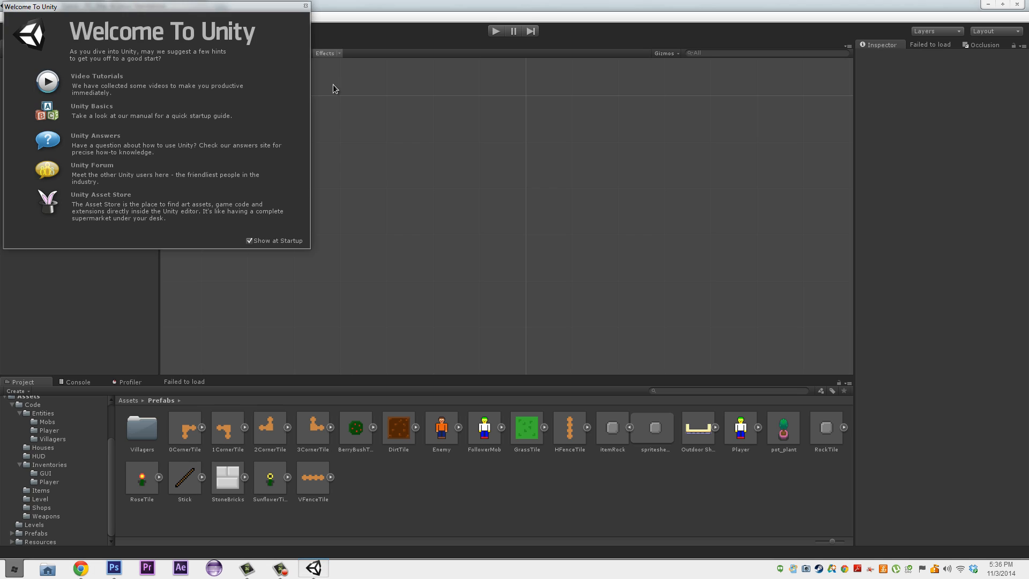
- Dismiss the Welcome window and load the main_level scene from Assets/Levels
left_click(305, 6)
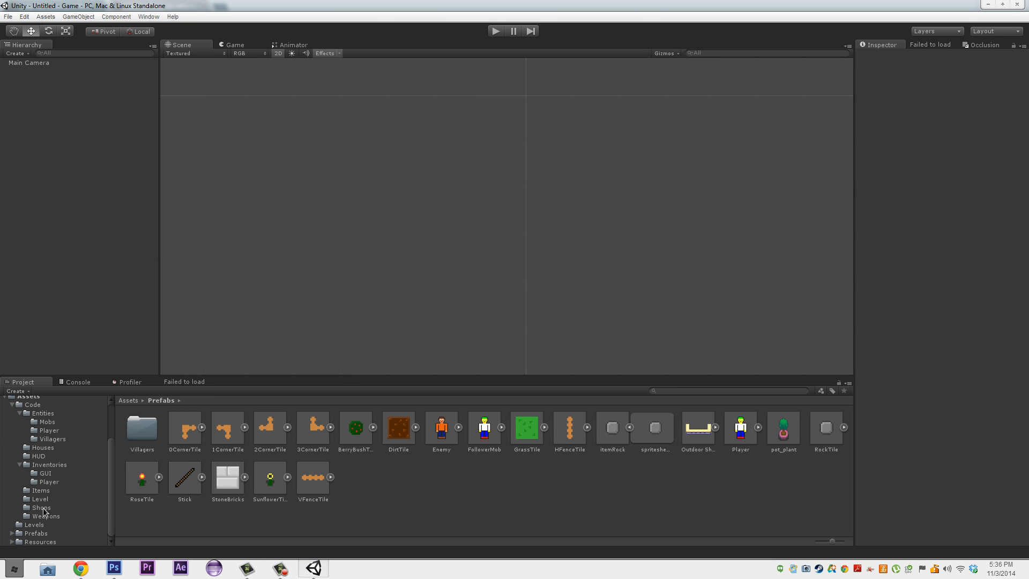
left_click(33, 524)
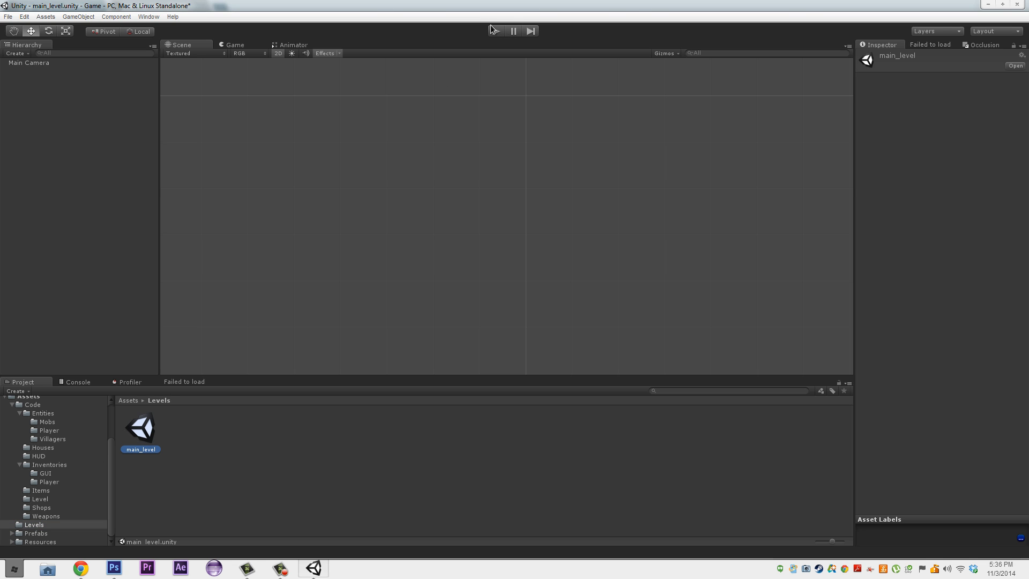
left_click(495, 30)
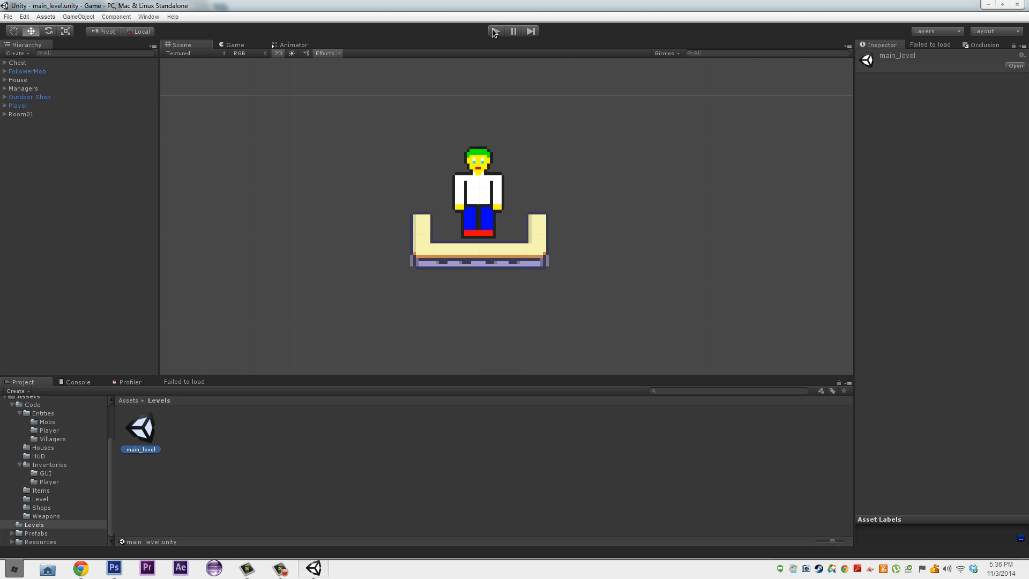
- Play the level, cycle the inventory selection between Stick and Rock, then stop the game
left_click(493, 31)
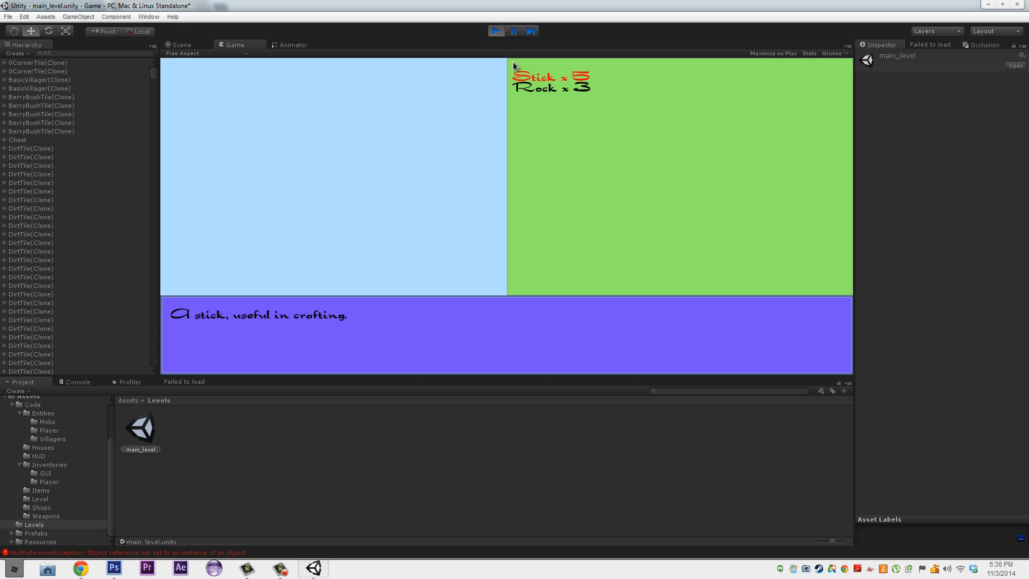
mouse_move(209, 321)
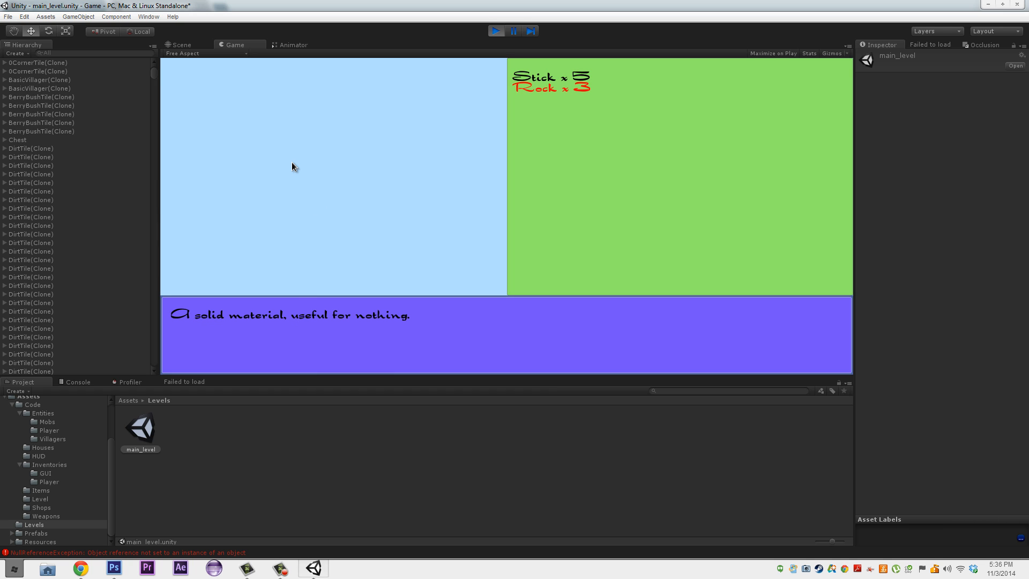
left_click(551, 77)
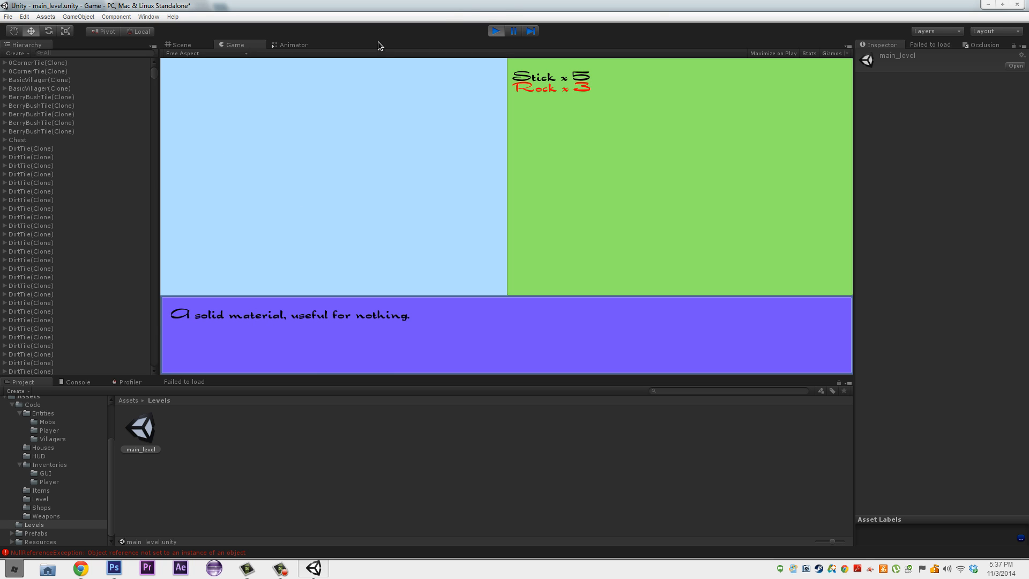
left_click(497, 31)
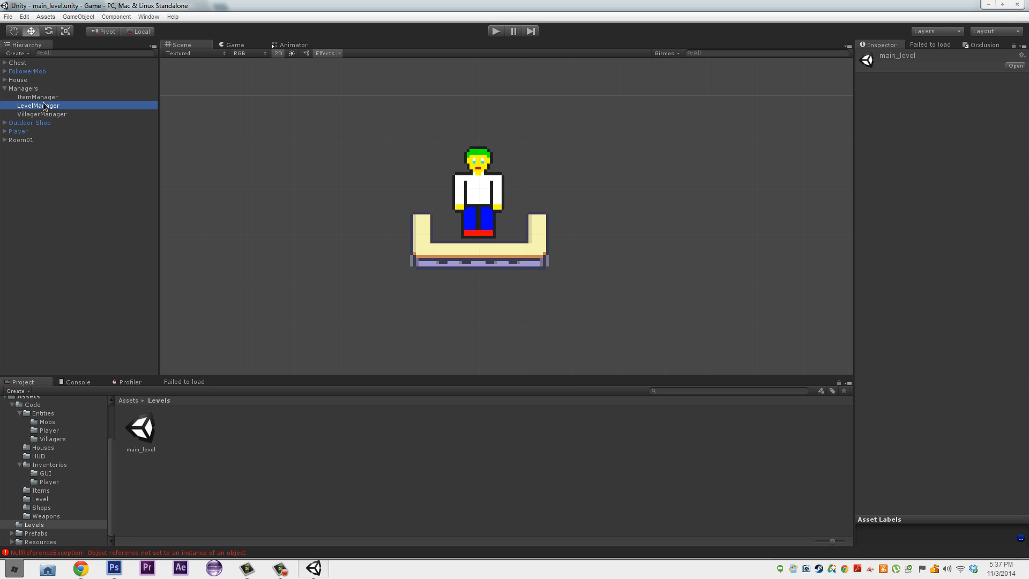
- Add a new 'levelManager' tag via Add Tag and return to the LevelManager object to assign it
left_click(911, 64)
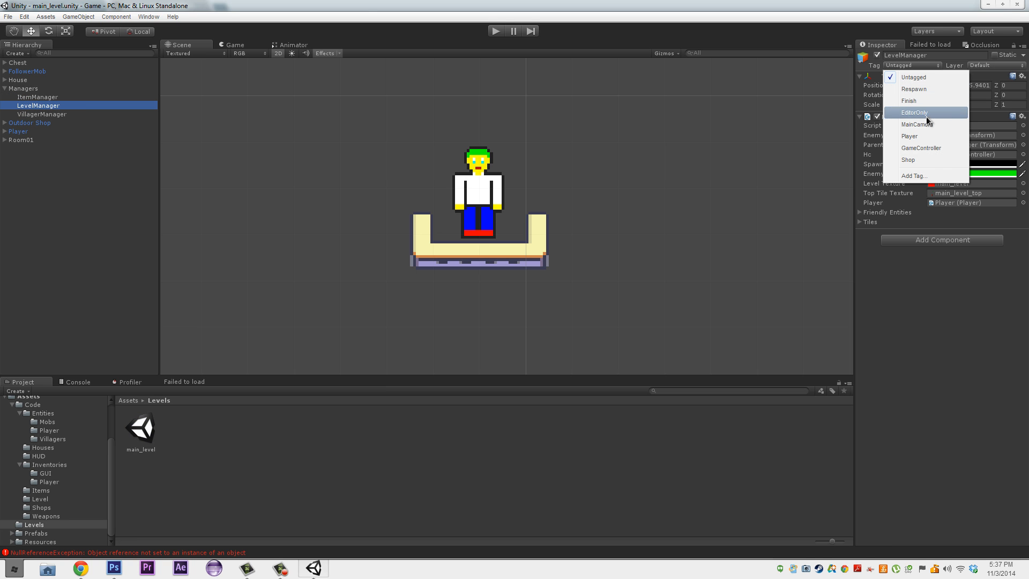
mouse_move(924, 181)
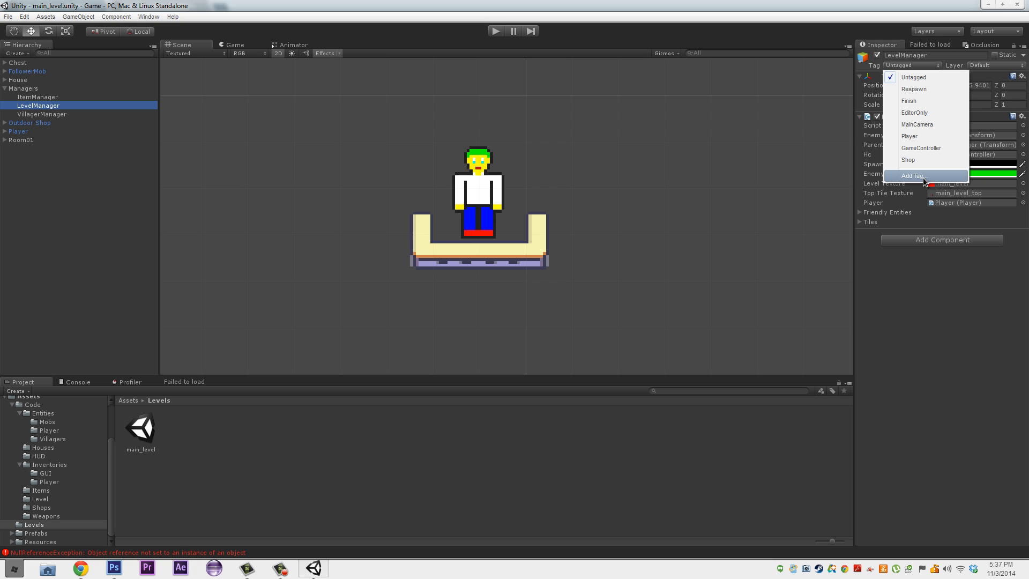
left_click(912, 175)
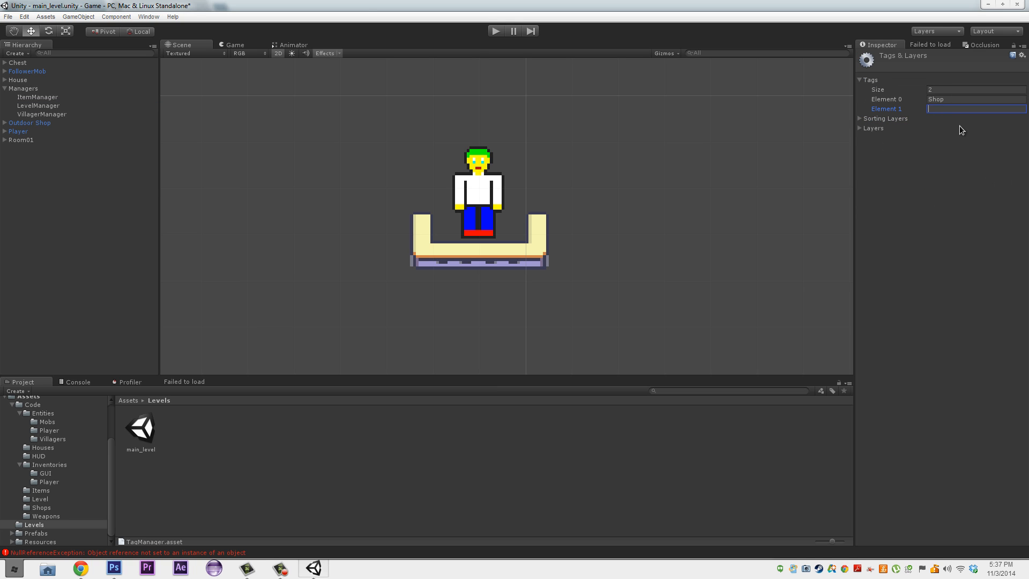
type("level")
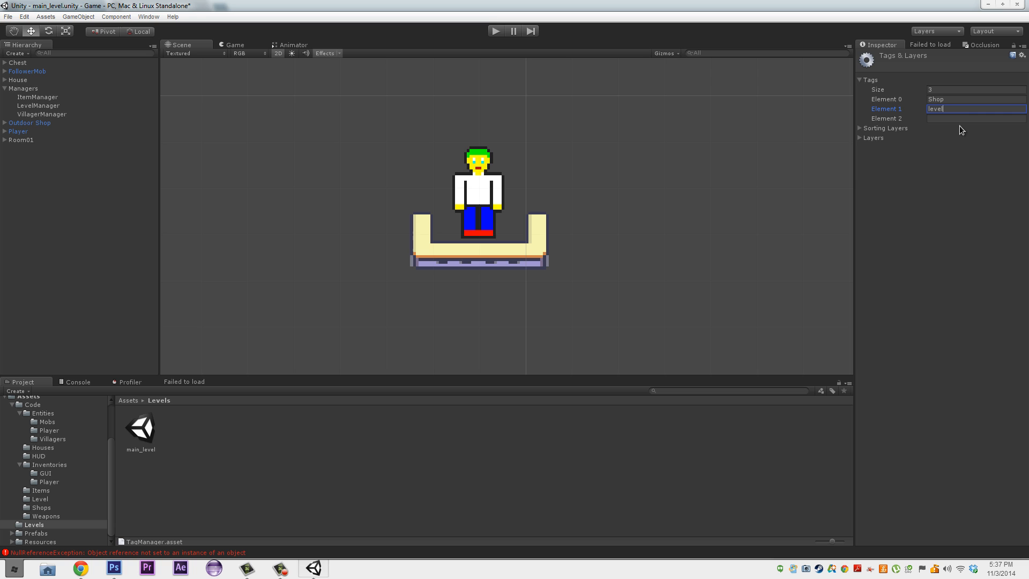
type("Manager")
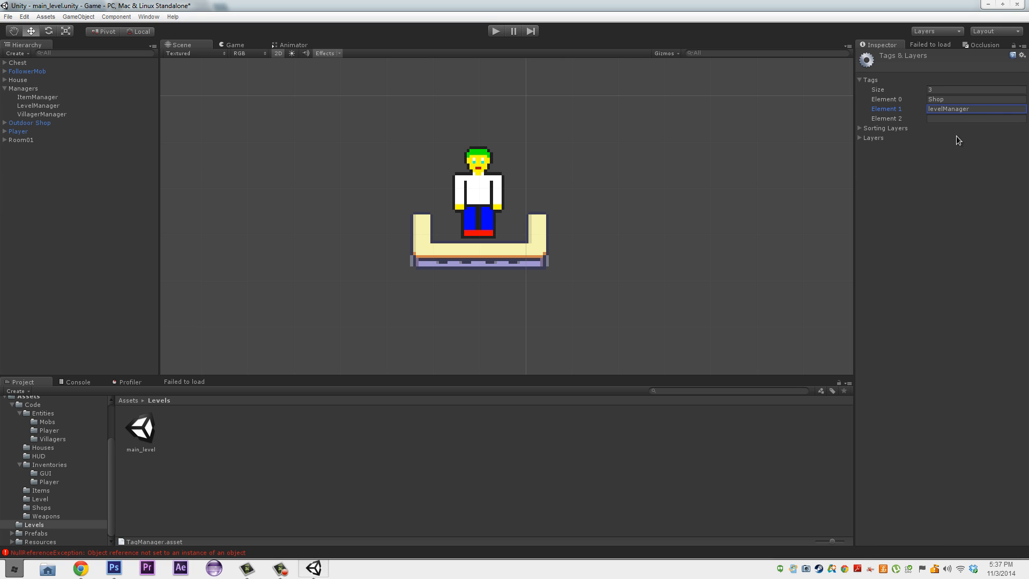
left_click(39, 105)
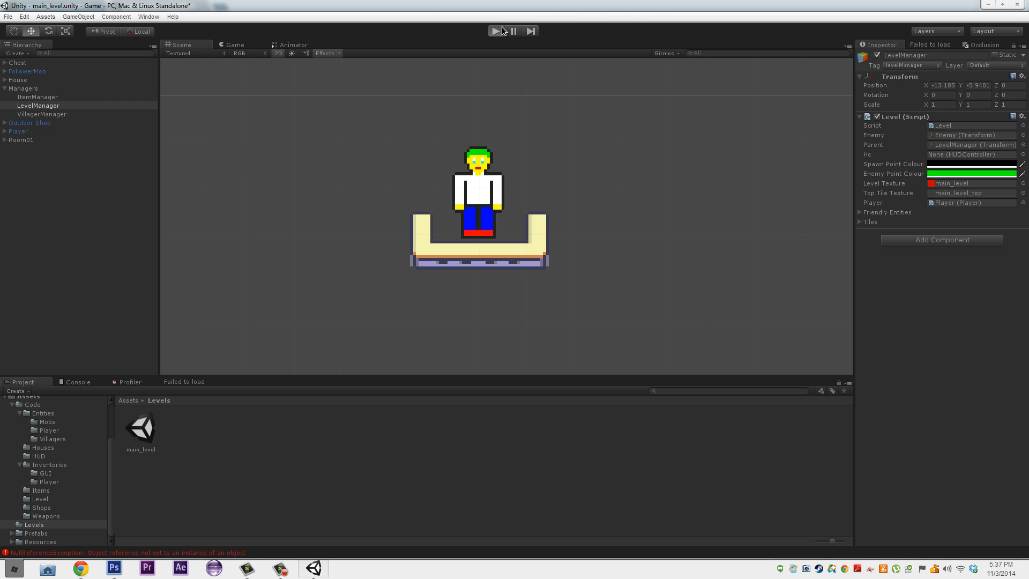
- Test-run the level with the new tag, stop it, and expand the Player object
left_click(495, 30)
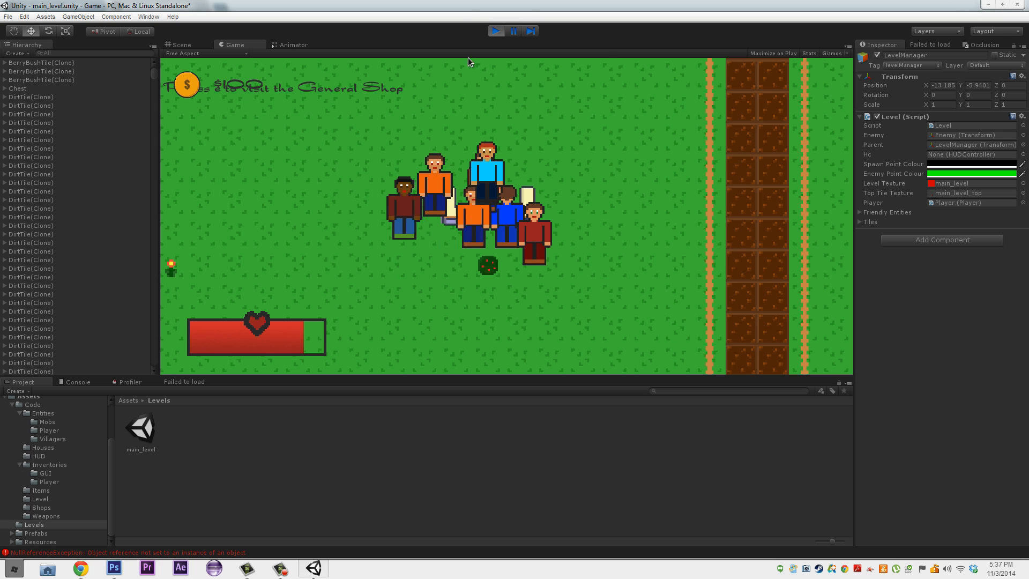
left_click(512, 30)
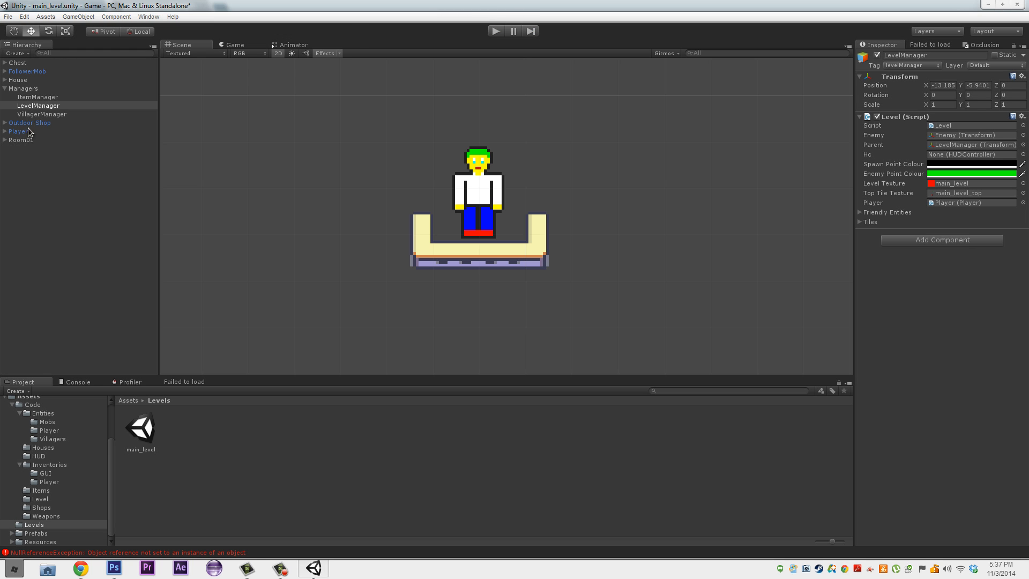
left_click(6, 131)
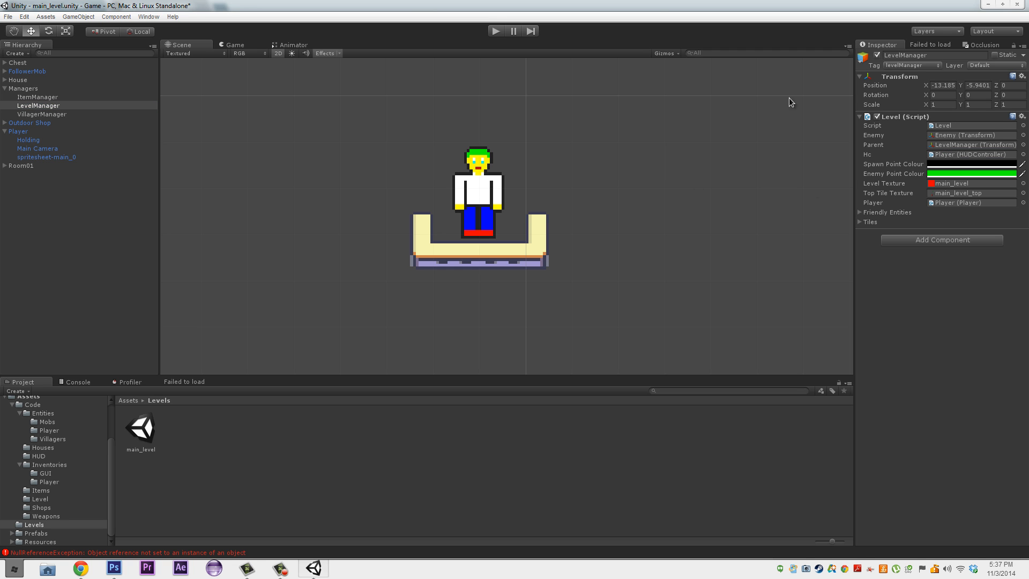
- Assign the Player's HUDController to the Level script's Hc field and run the level again
left_click(496, 31)
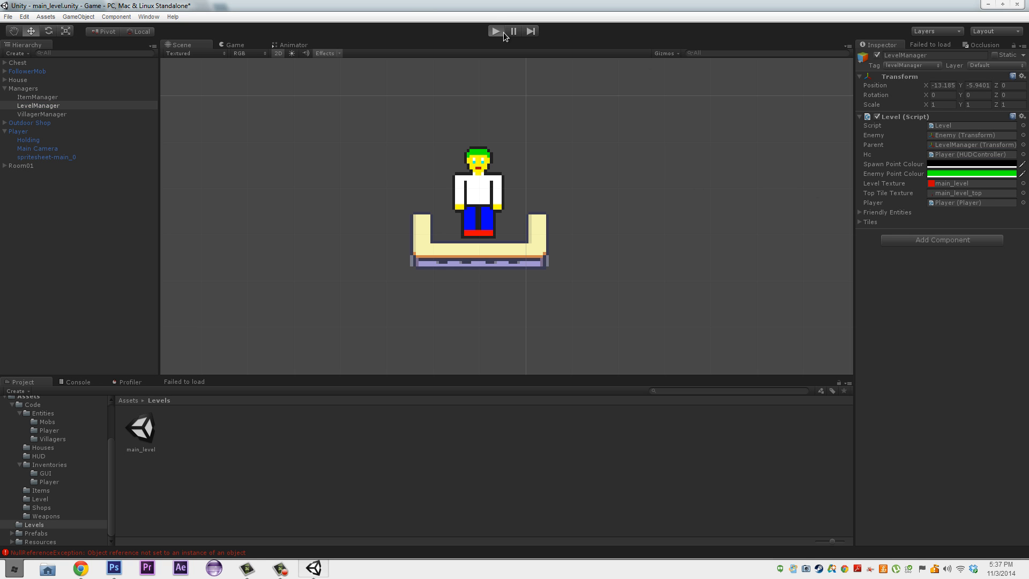
left_click(496, 31)
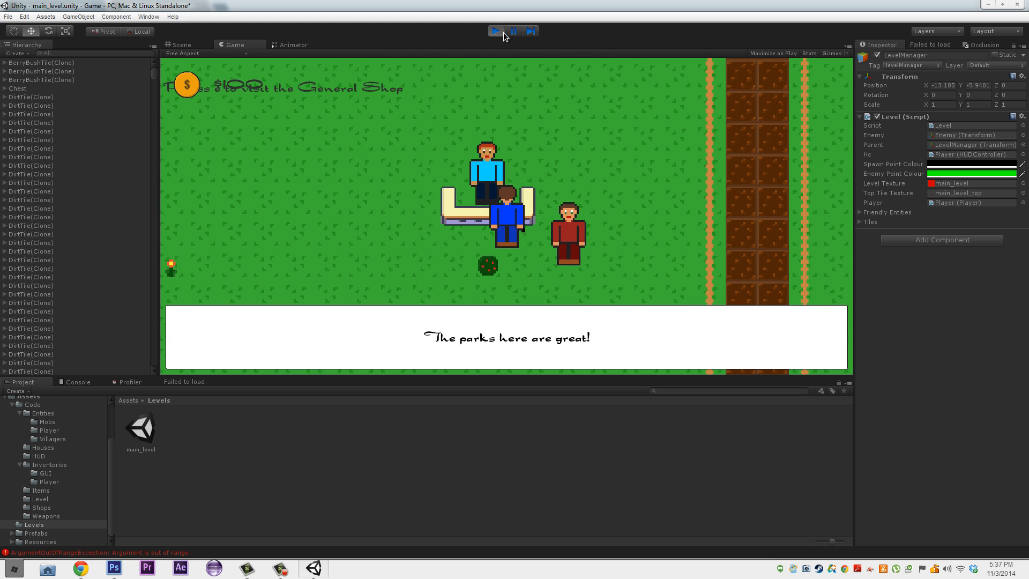